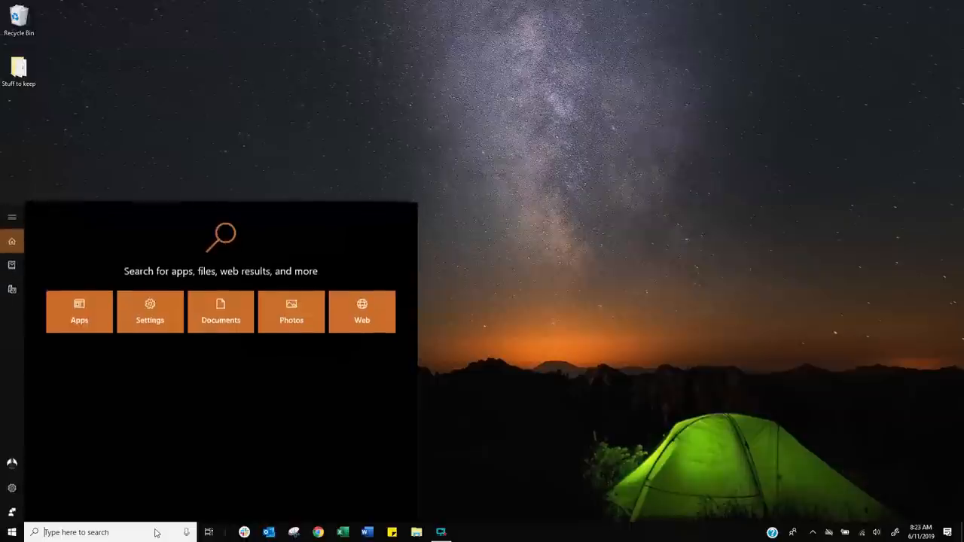
Run ipconfig in Command Prompt to read the default gateway 192.168.0.1, then close it
type("cmd")
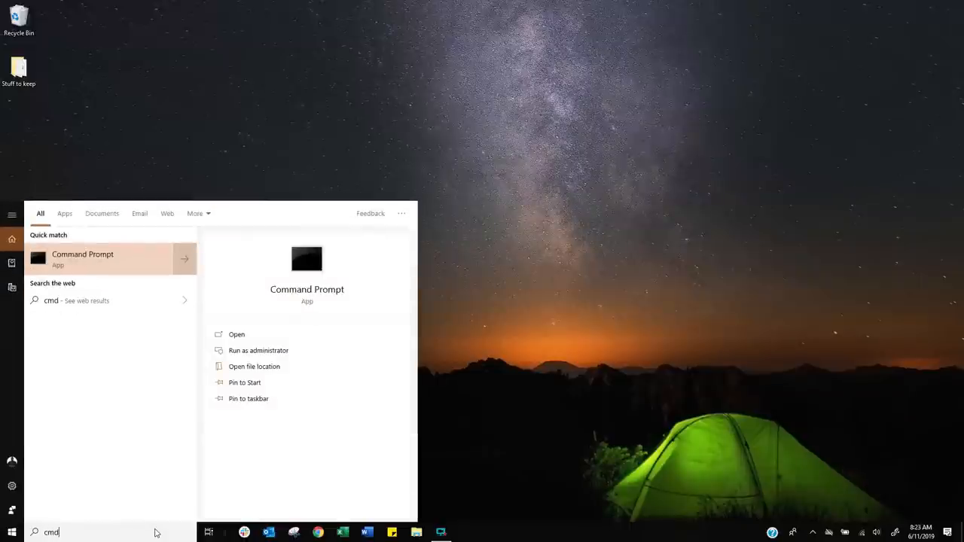
mouse_move(108, 275)
type("ipco")
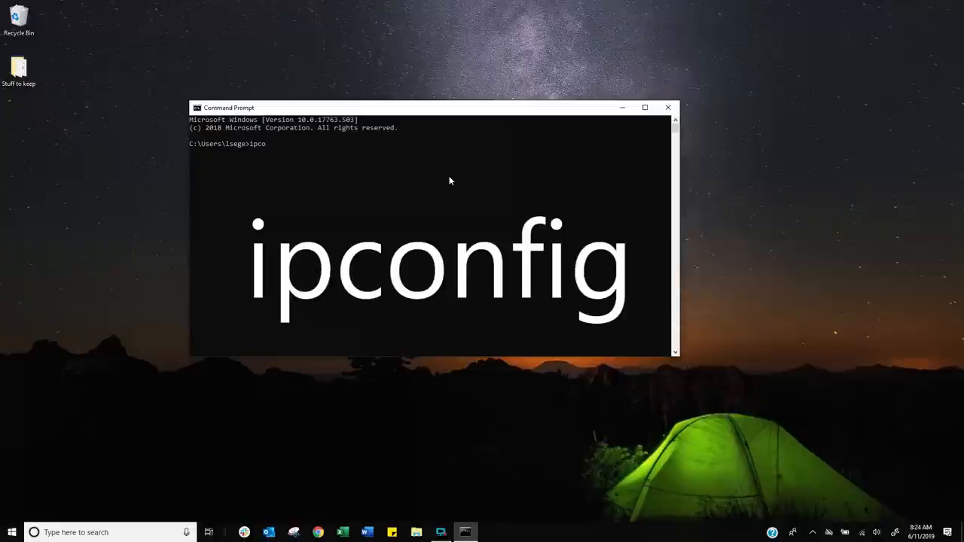
type("nfig")
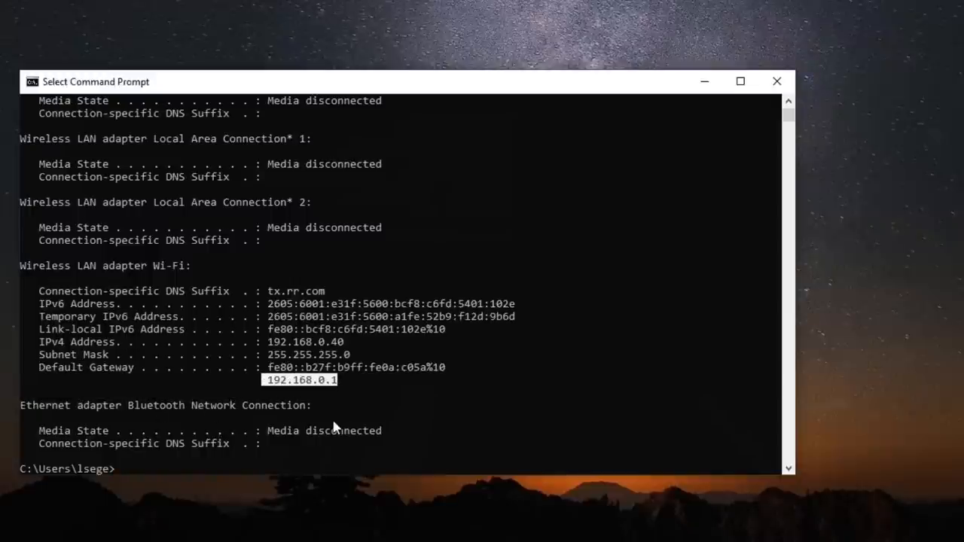
mouse_move(325, 388)
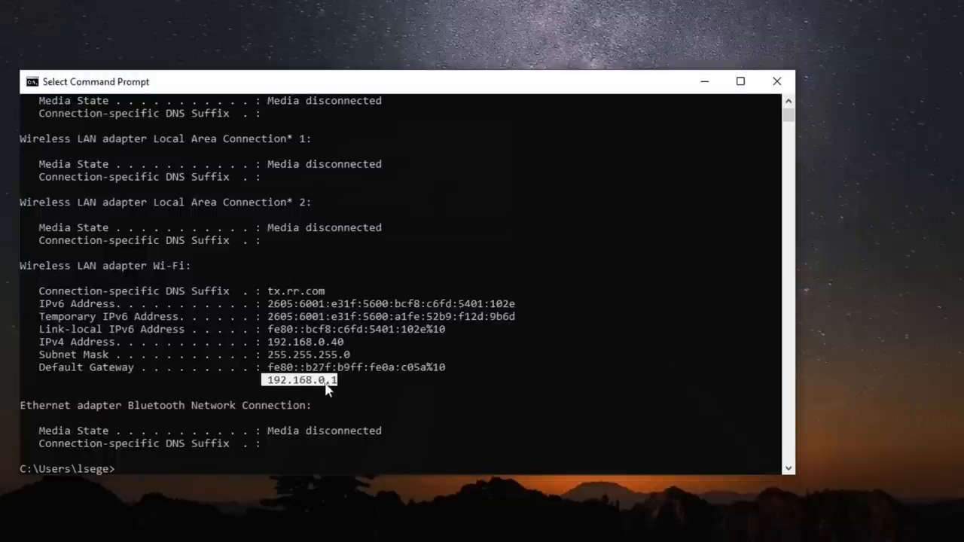
mouse_move(331, 388)
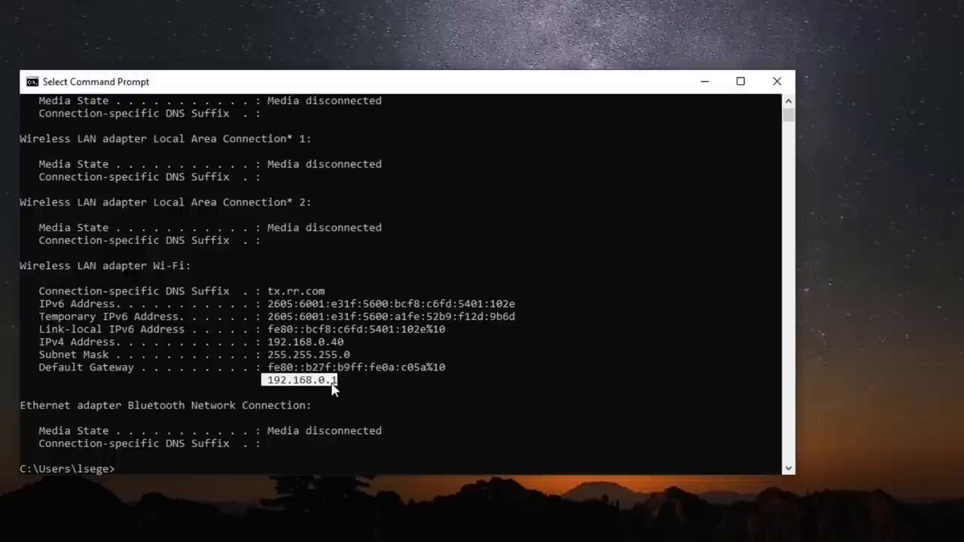
mouse_move(777, 82)
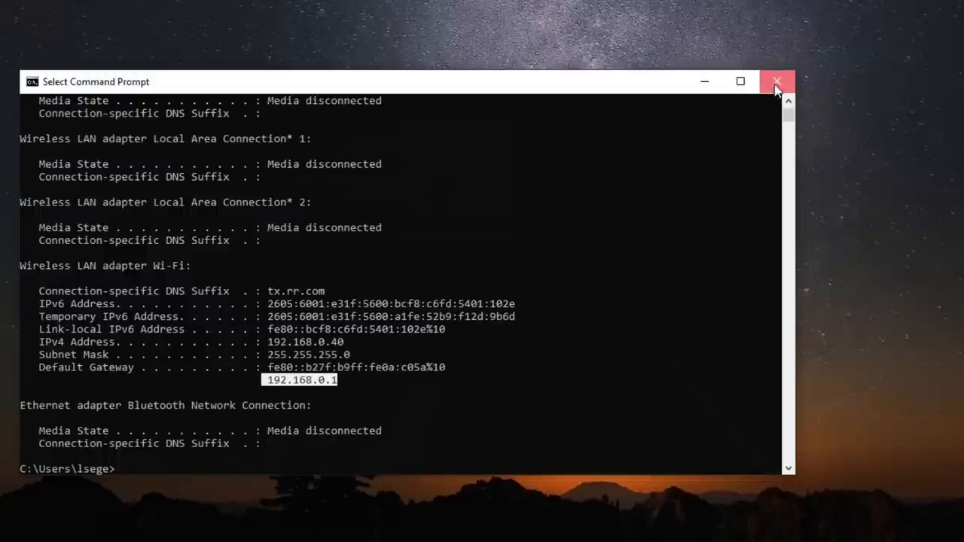
left_click(777, 81)
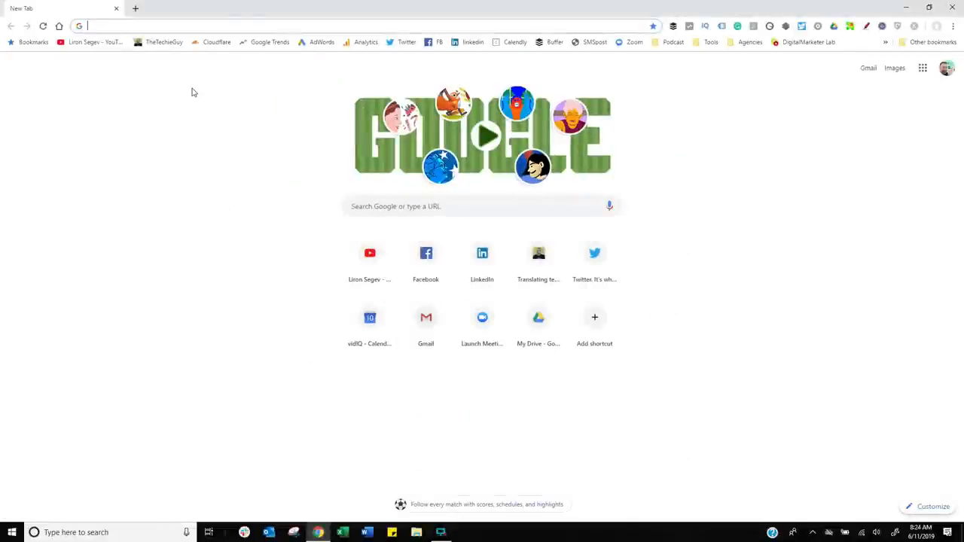
Load 192.168.0.1, go to the Advanced home and bring up Connection Status
type("192.168.0.1")
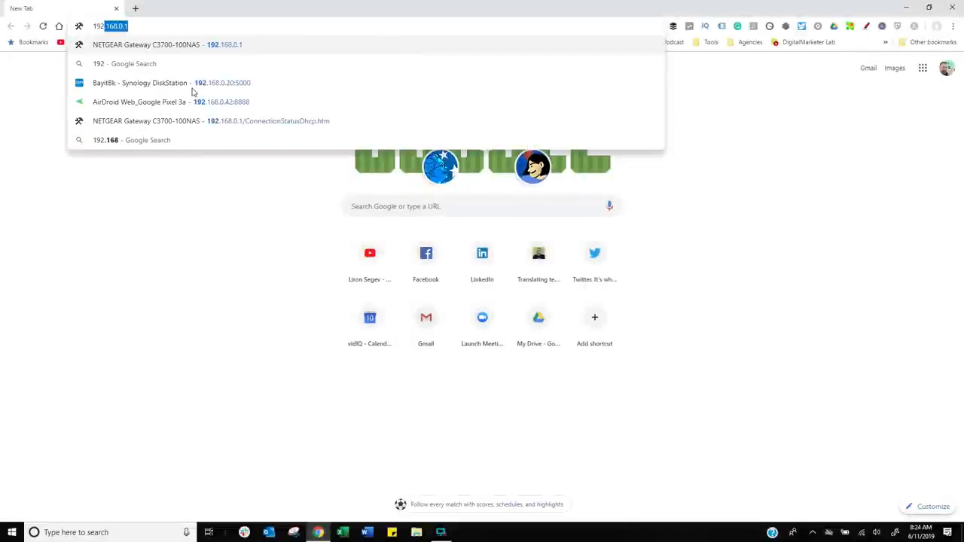
key("Backspace")
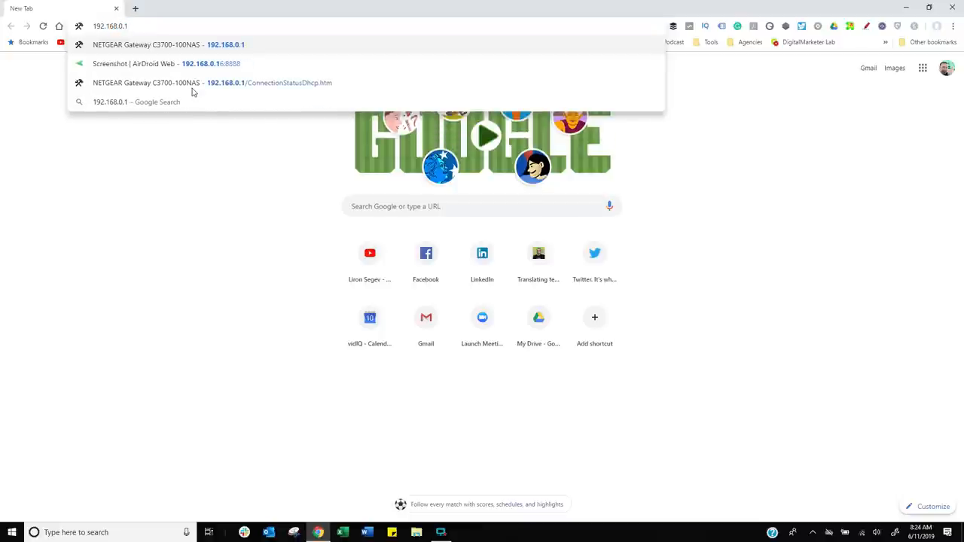
left_click(169, 45)
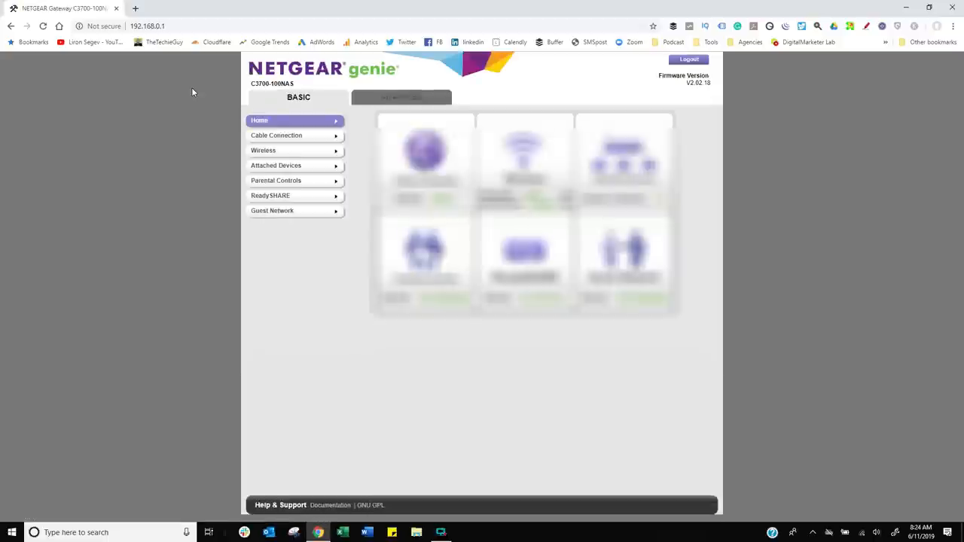
left_click(400, 96)
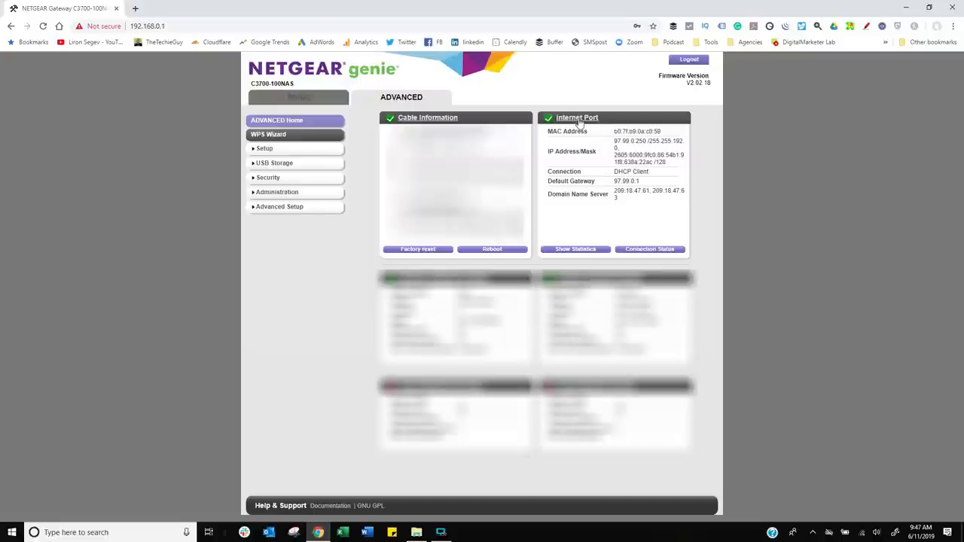
mouse_move(618, 253)
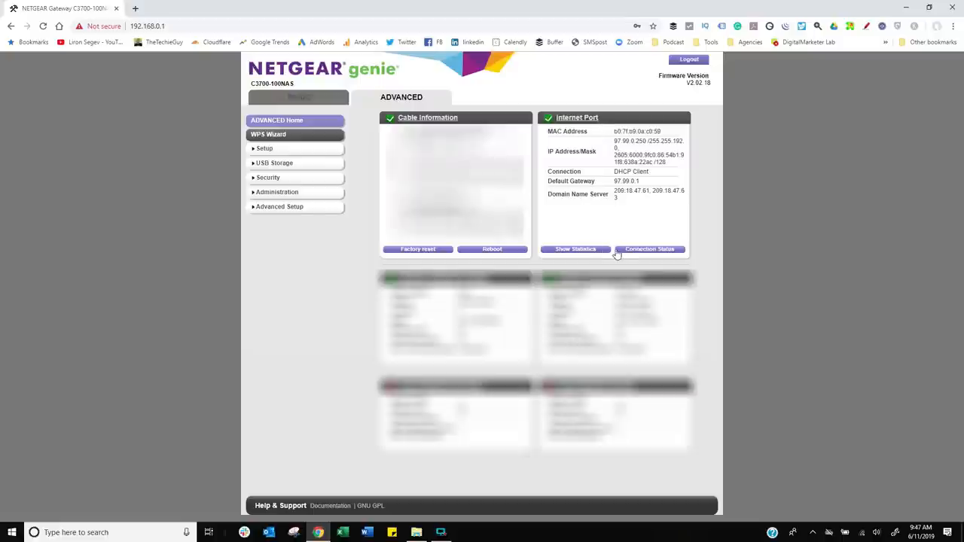
left_click(649, 248)
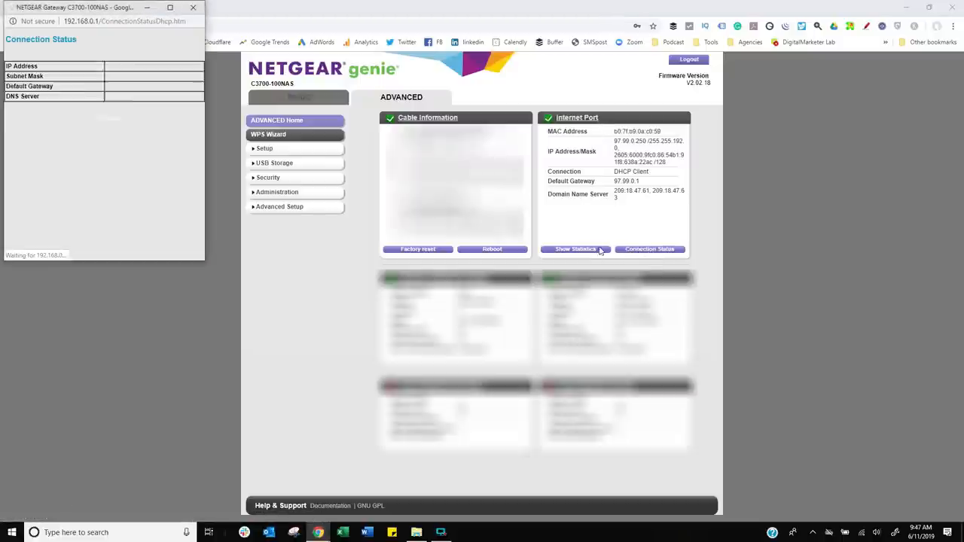
Release and renew the router's internet IP lease, then close the status window
left_click(649, 250)
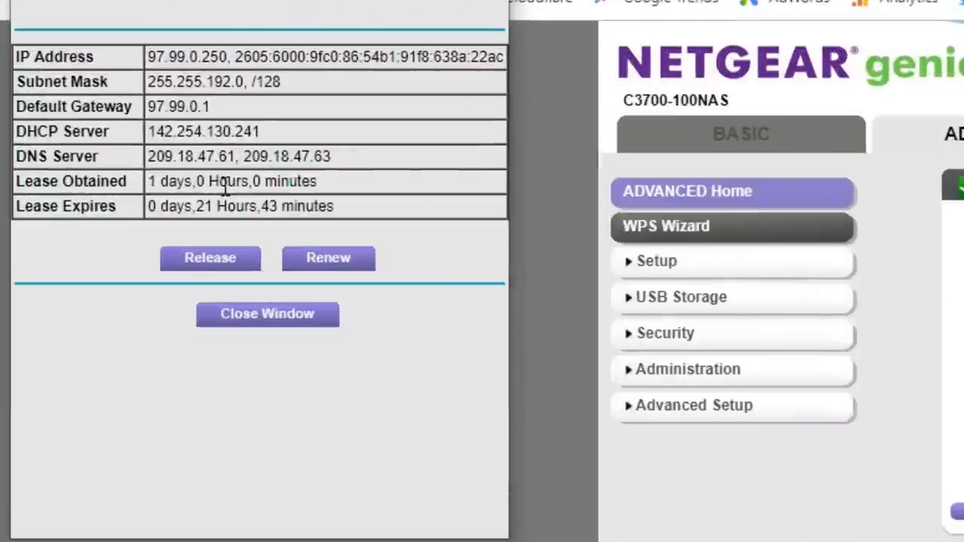
mouse_move(135, 302)
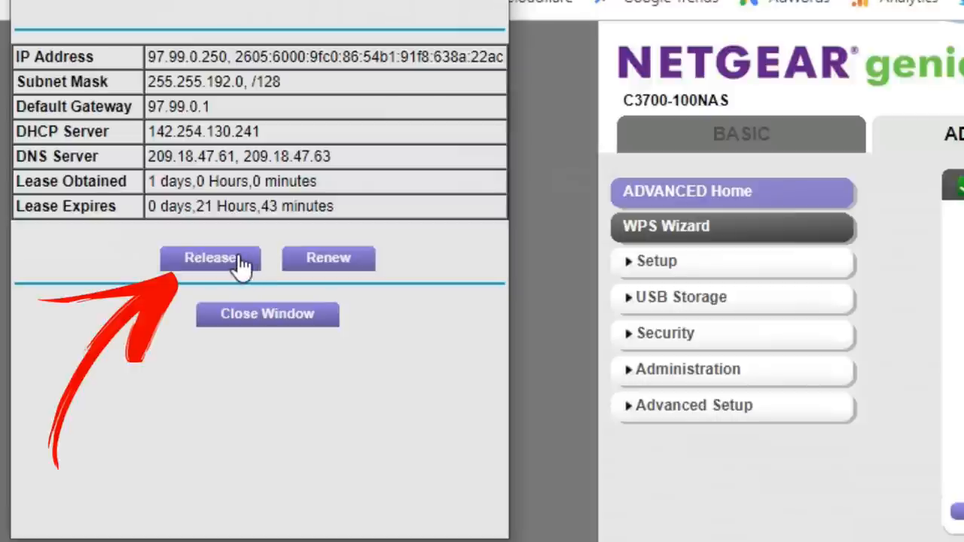
left_click(211, 258)
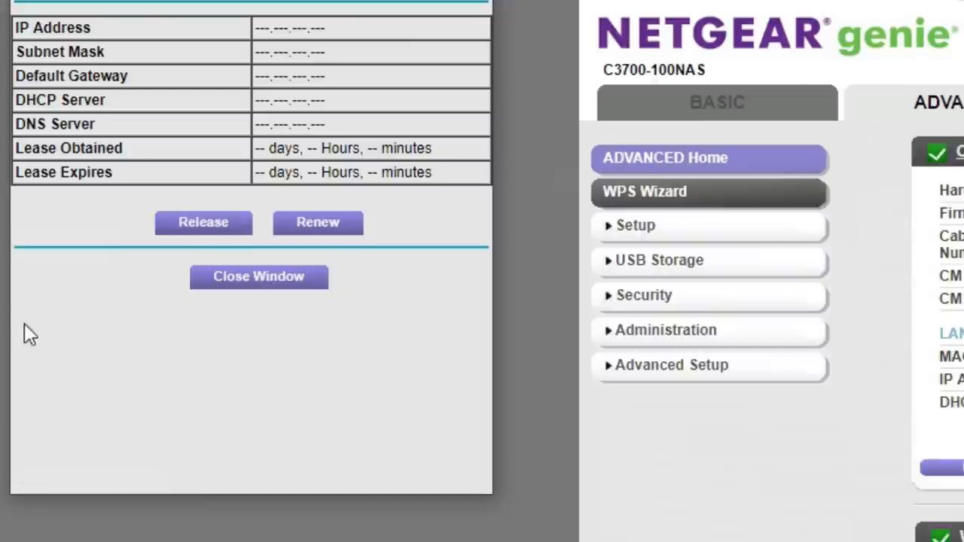
mouse_move(84, 314)
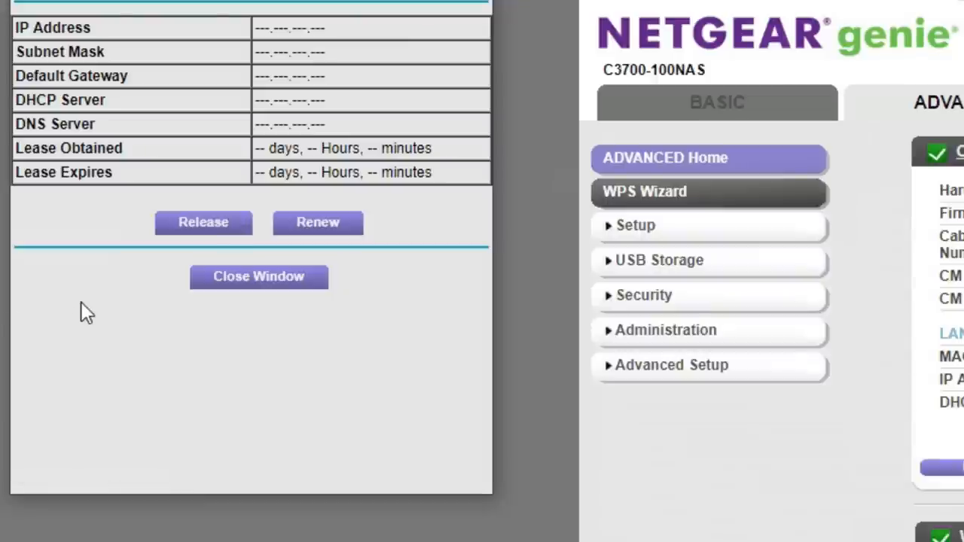
mouse_move(253, 128)
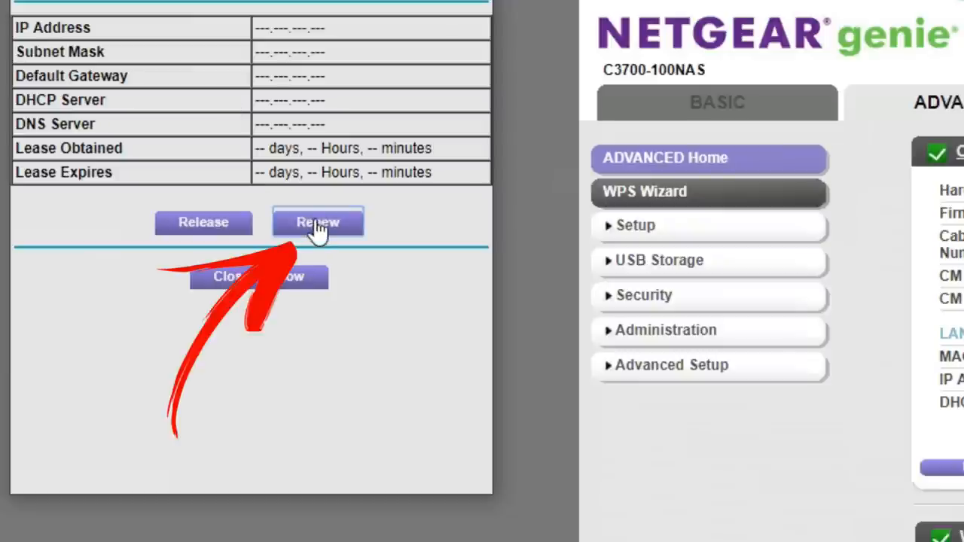
left_click(316, 223)
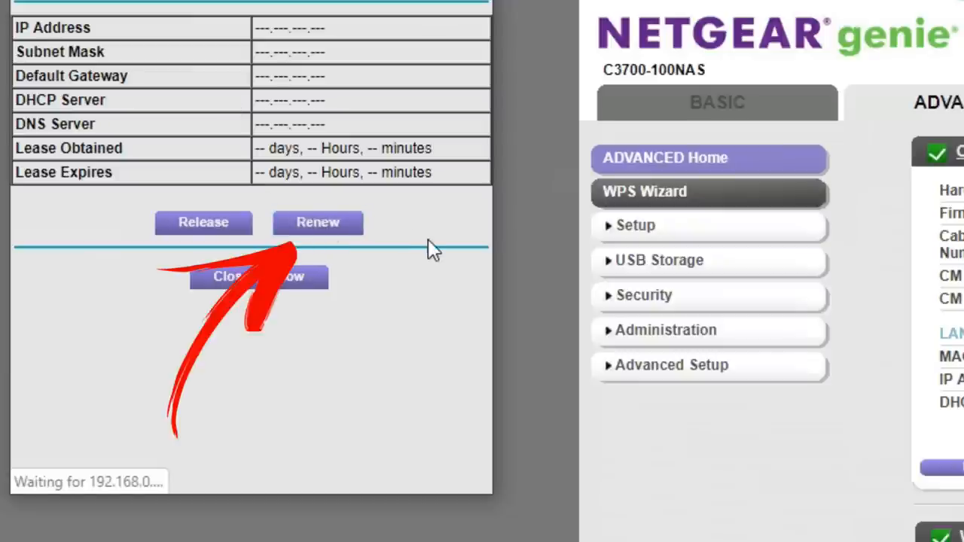
left_click(259, 277)
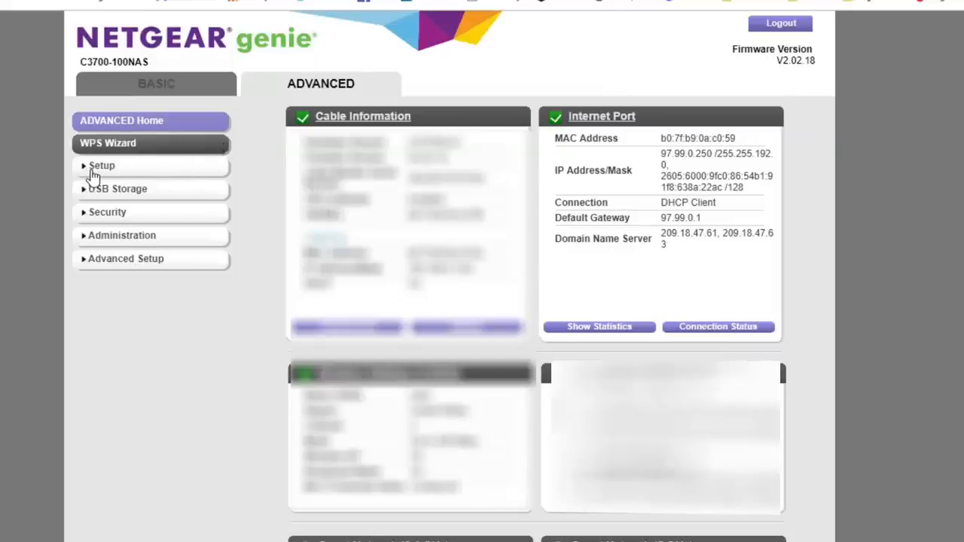
In Internet Setup choose Use These DNS Servers, then start a new browser tab
left_click(103, 165)
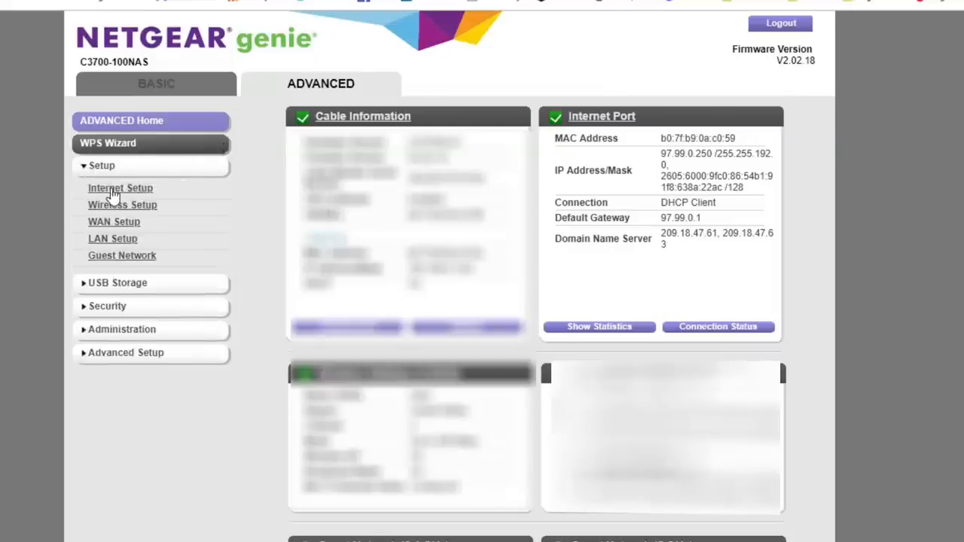
left_click(120, 188)
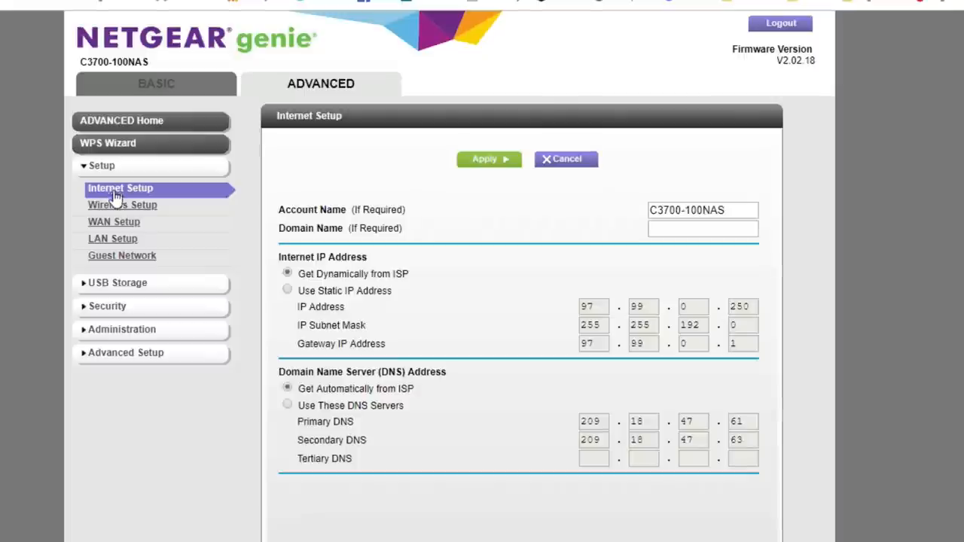
mouse_move(390, 292)
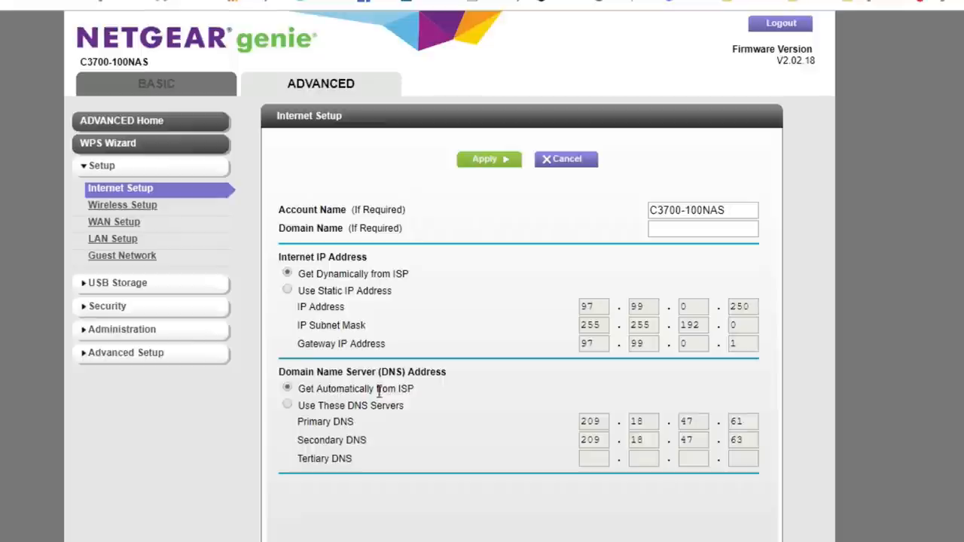
left_click(286, 405)
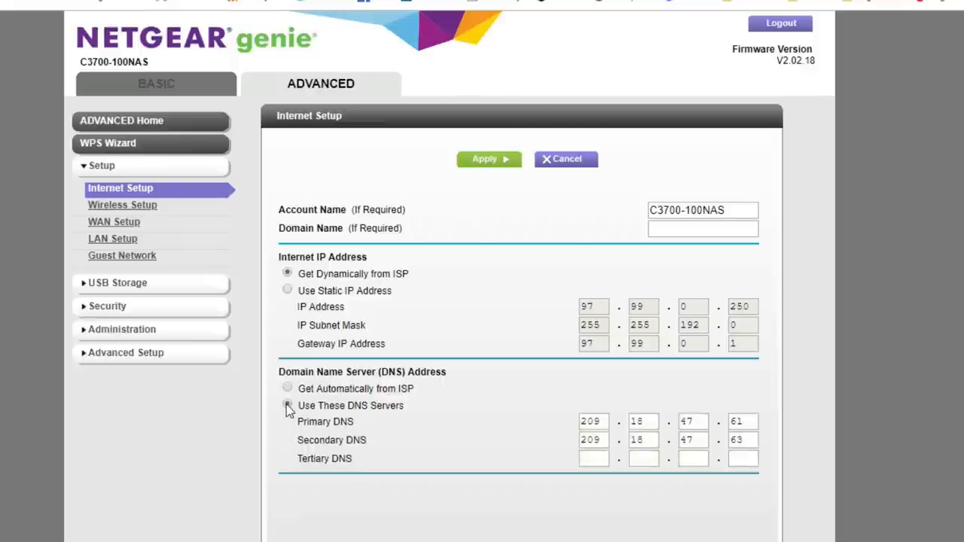
left_click(287, 403)
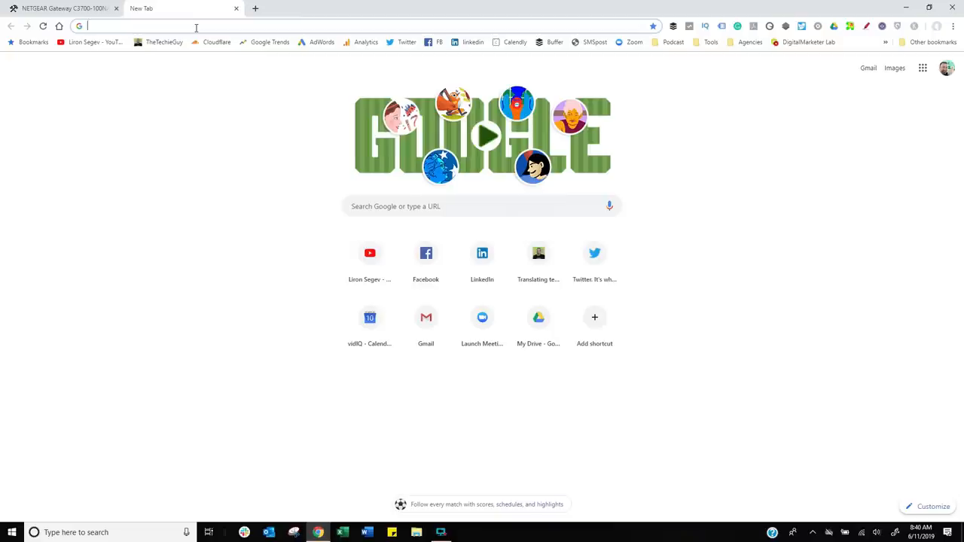
Look up Google Public DNS address 8.8.8.8 and return to the router page
type("google dn")
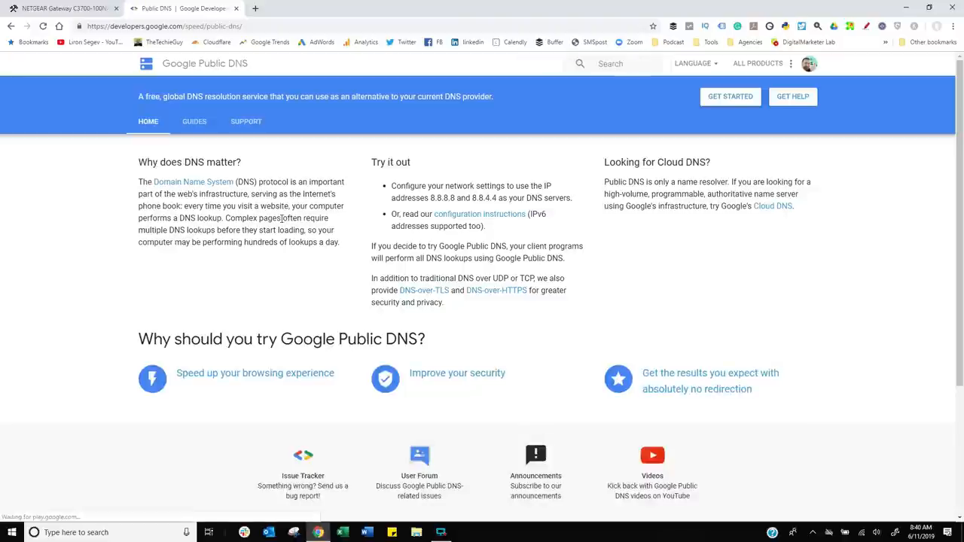
mouse_move(409, 224)
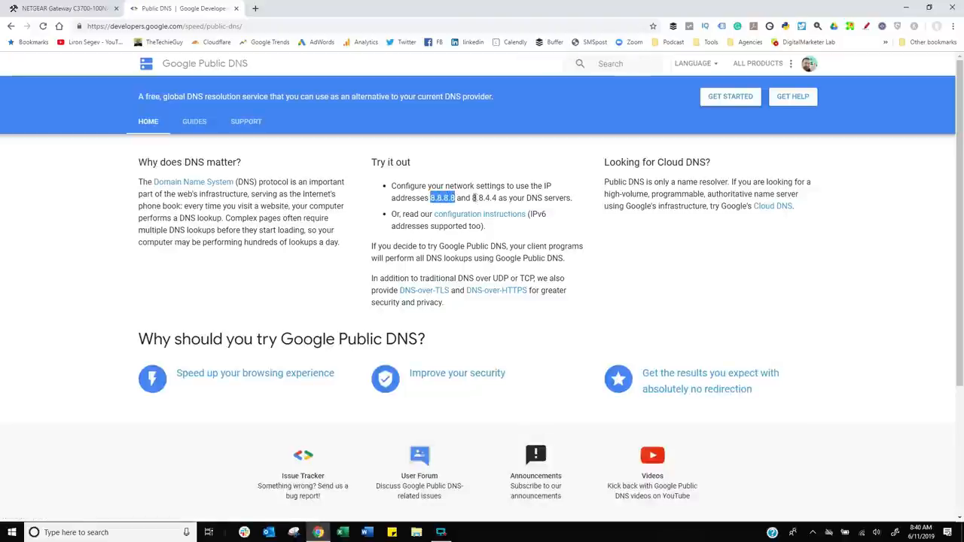
double_click(485, 197)
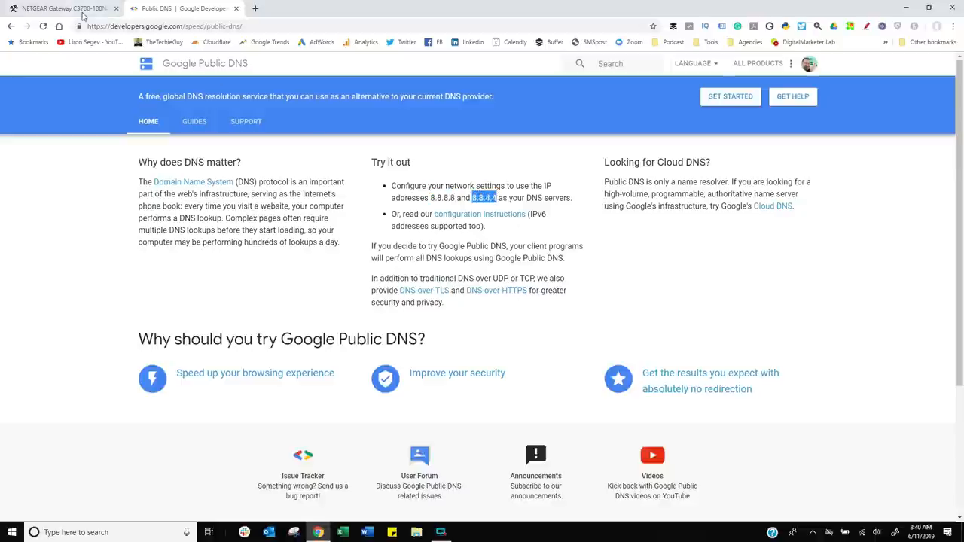
left_click(60, 9)
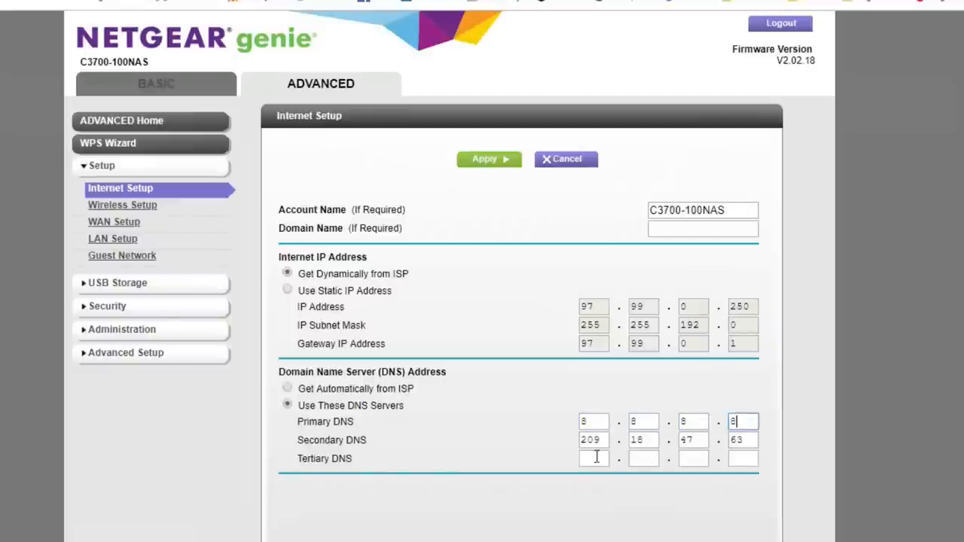
Enter 8.8.8.8 as primary and 8.8.4.4 as secondary DNS server
double_click(643, 440)
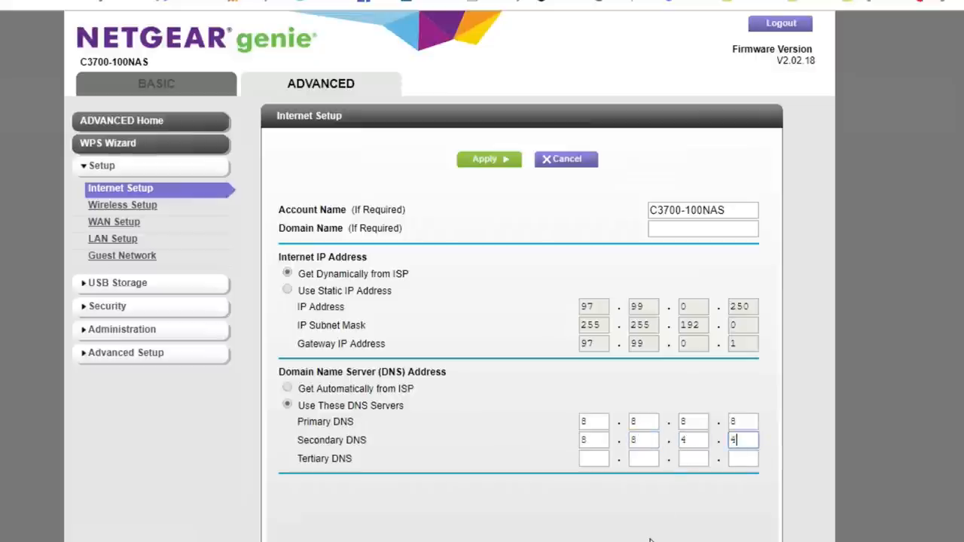
mouse_move(473, 488)
type("free public")
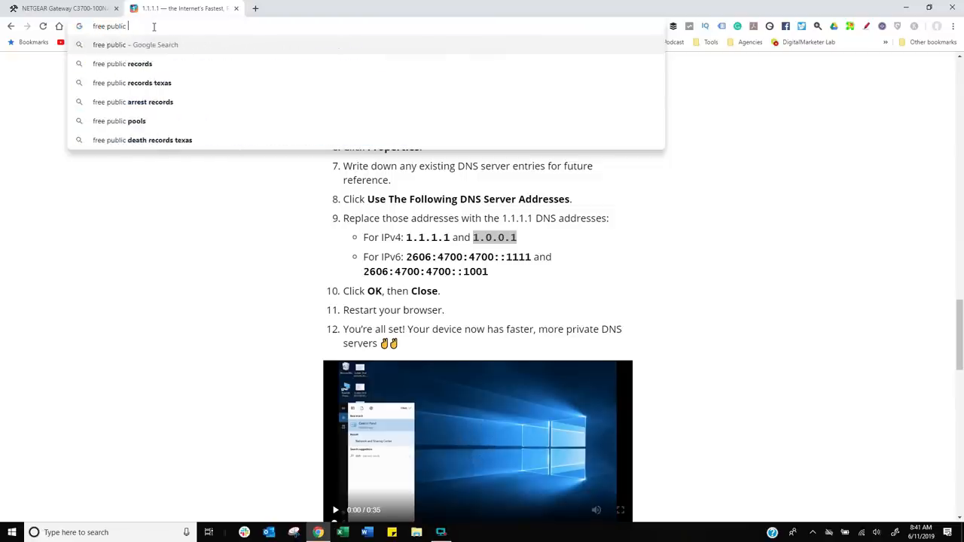
Find the OpenDNS addresses on Lifewire's free public DNS list and return to the router page
key("Return")
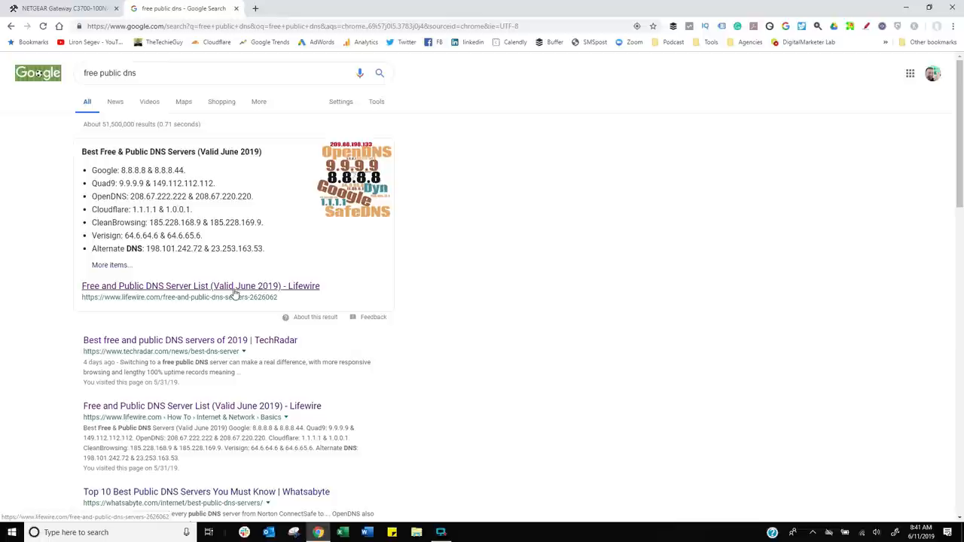
left_click(200, 286)
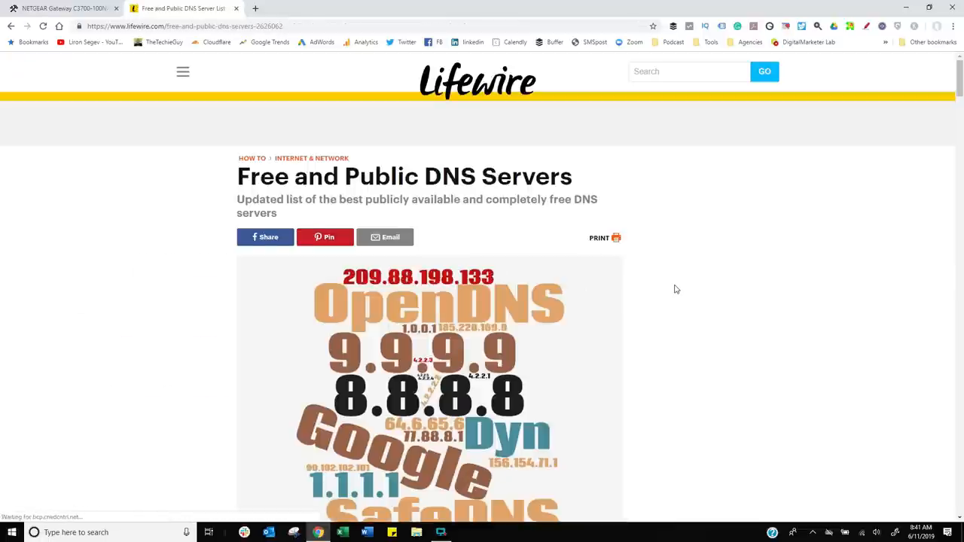
scroll("down", 3)
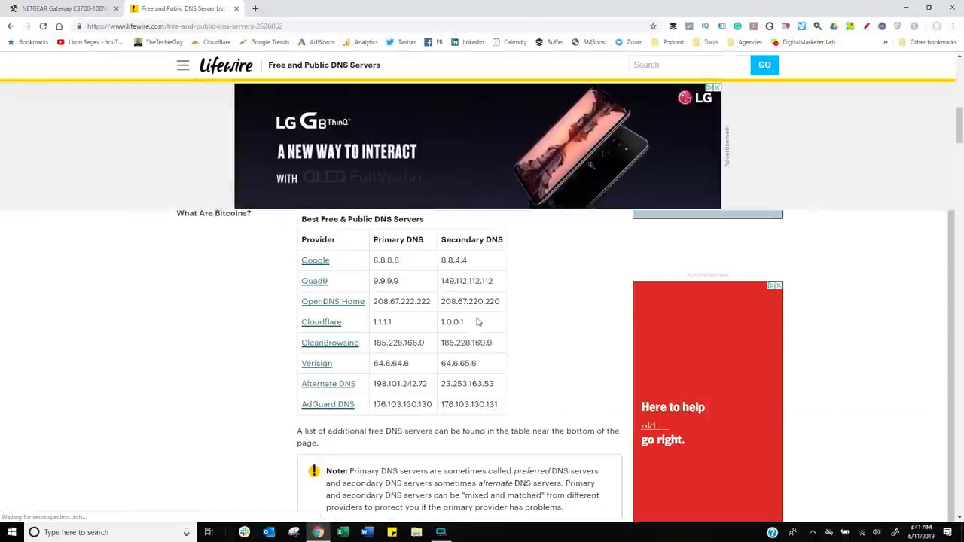
scroll("down", 3)
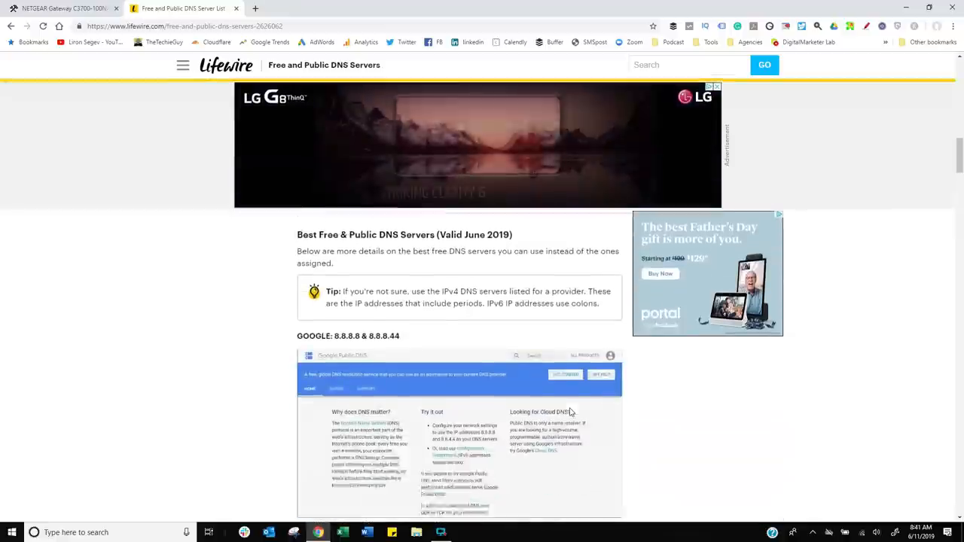
scroll("down", 3)
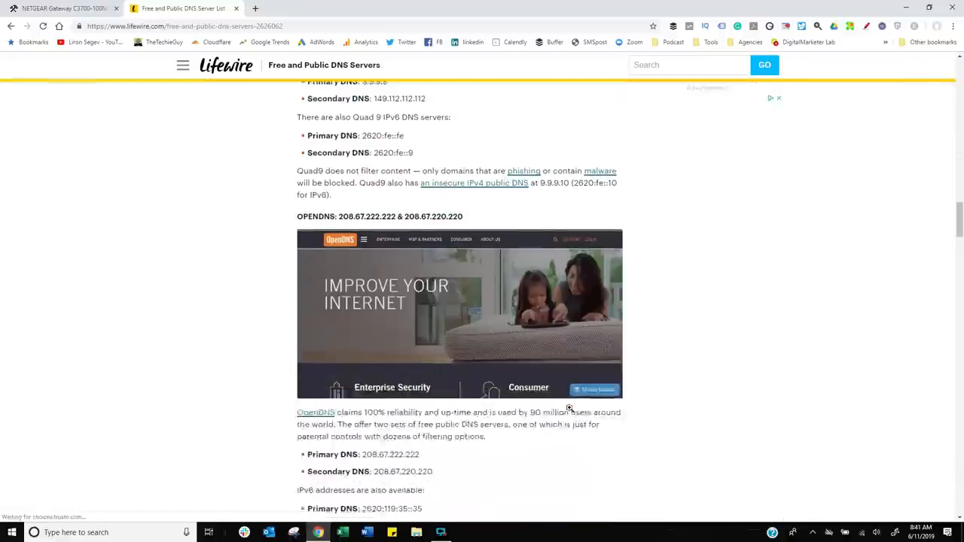
scroll("down", 3)
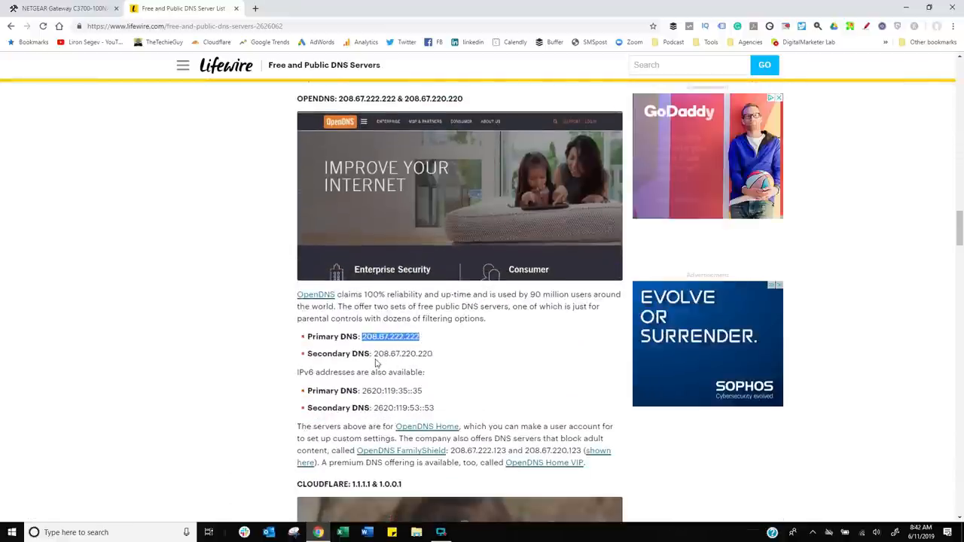
double_click(404, 353)
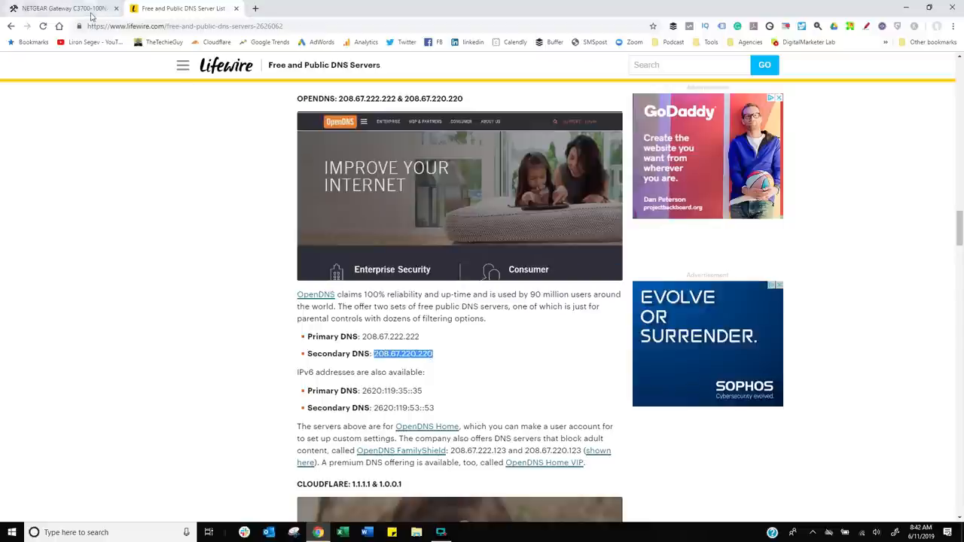
left_click(64, 9)
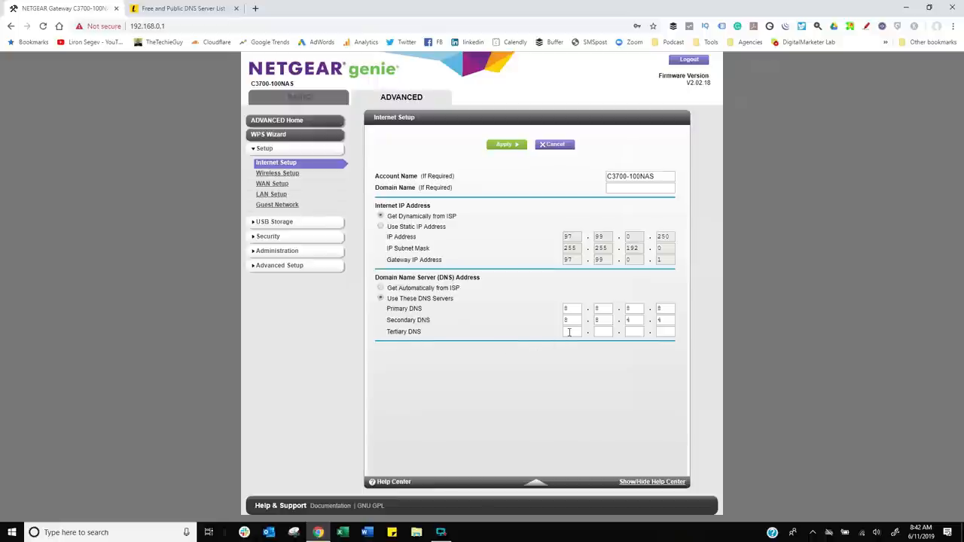
Enter 1.1.1.1 as the tertiary DNS server and go to Guest Network settings
type("1")
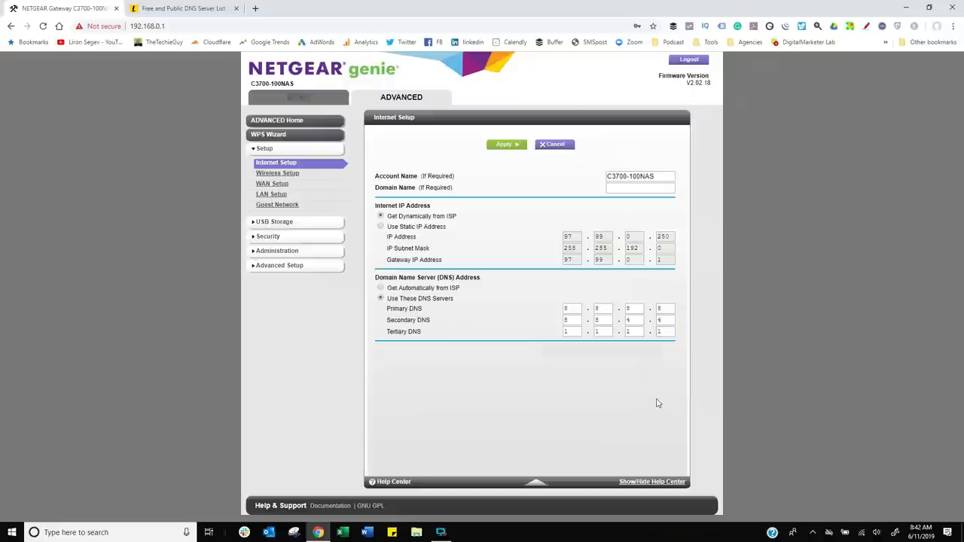
left_click(278, 205)
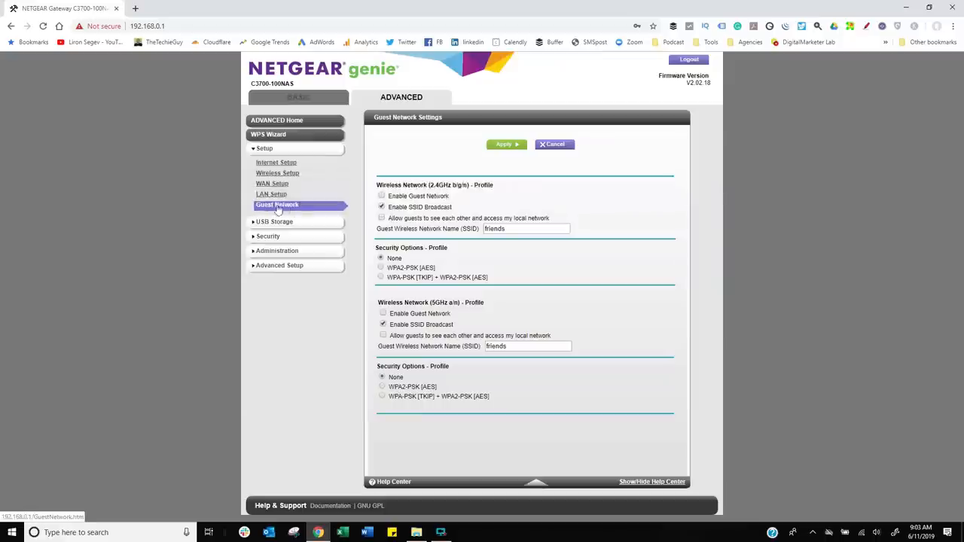
mouse_move(304, 208)
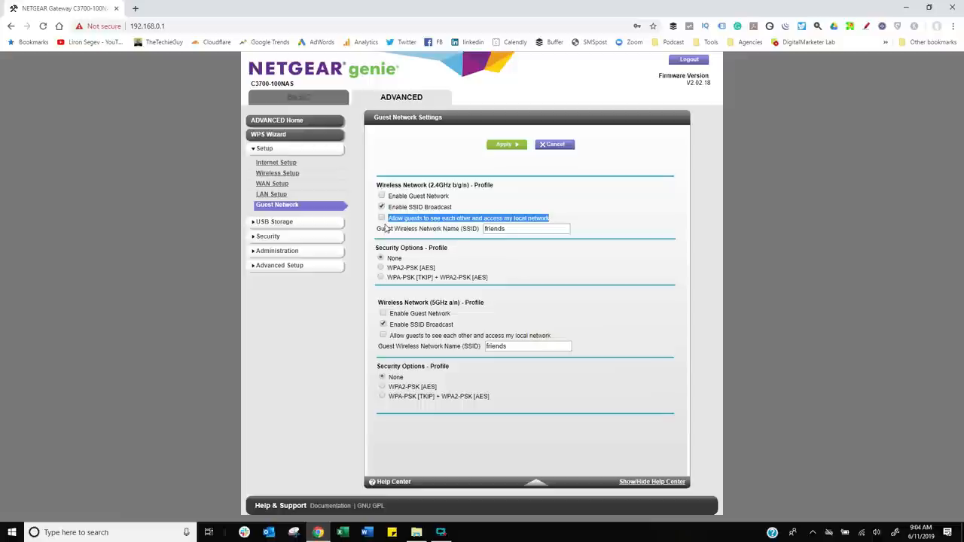
mouse_move(410, 253)
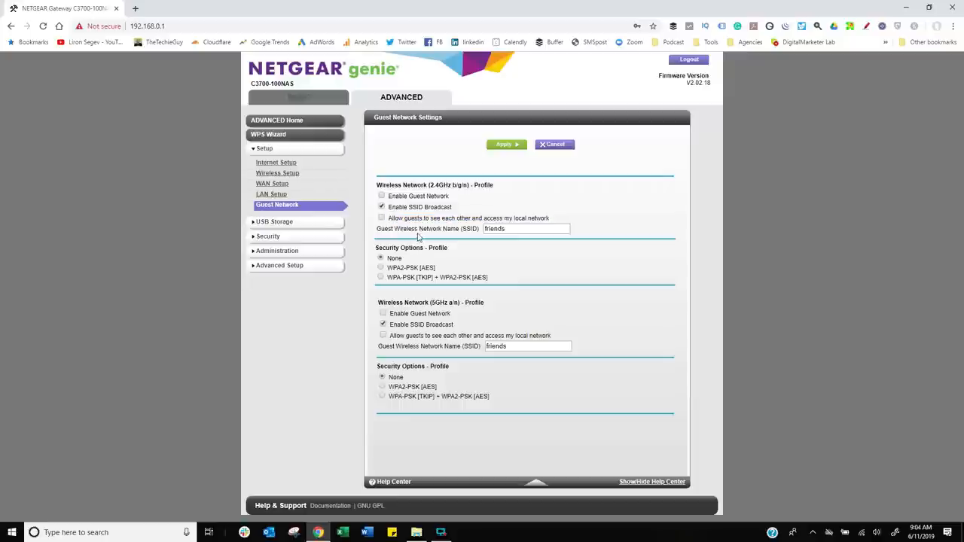
mouse_move(422, 268)
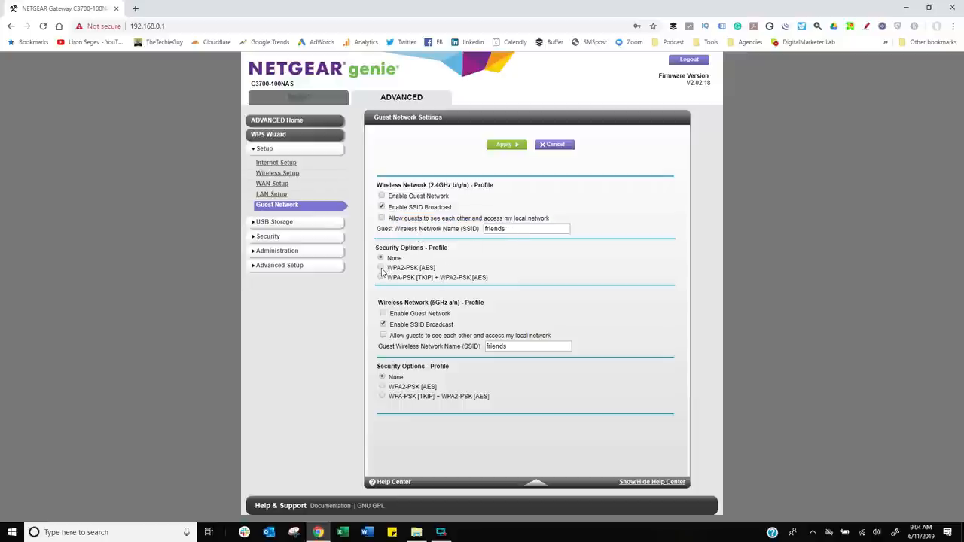
Set the 2.4GHz guest network to WPA2-PSK [AES] with a passphrase, then go to Wireless Setup
left_click(381, 268)
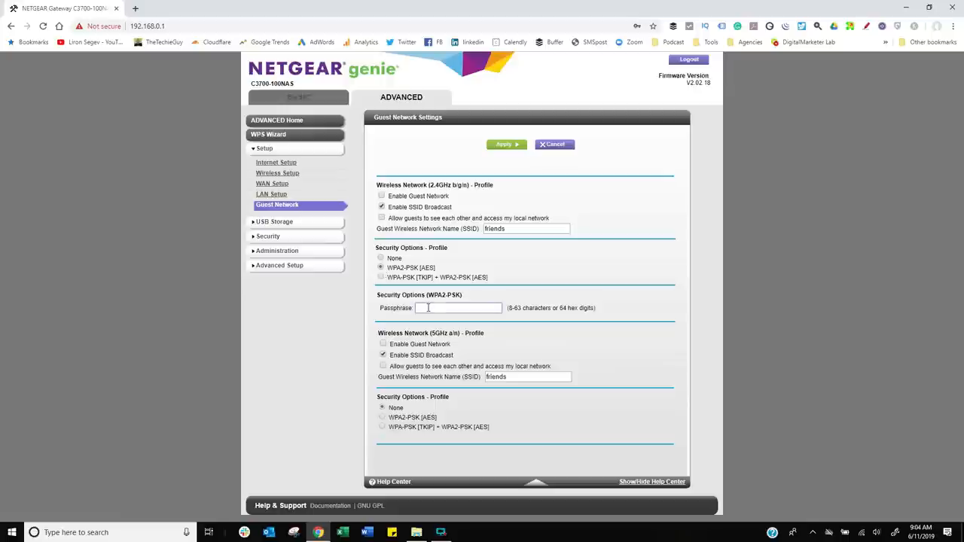
type("myfriendscanusethis")
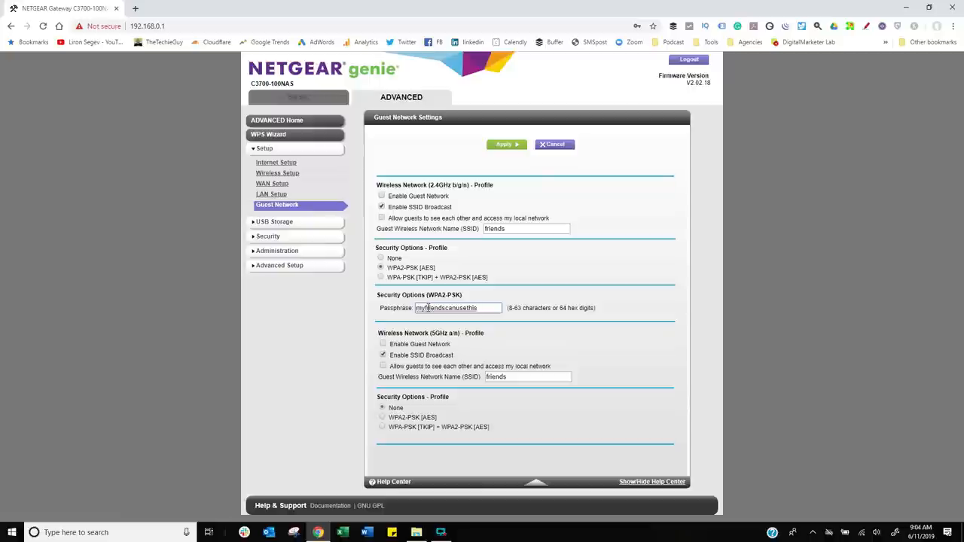
mouse_move(442, 389)
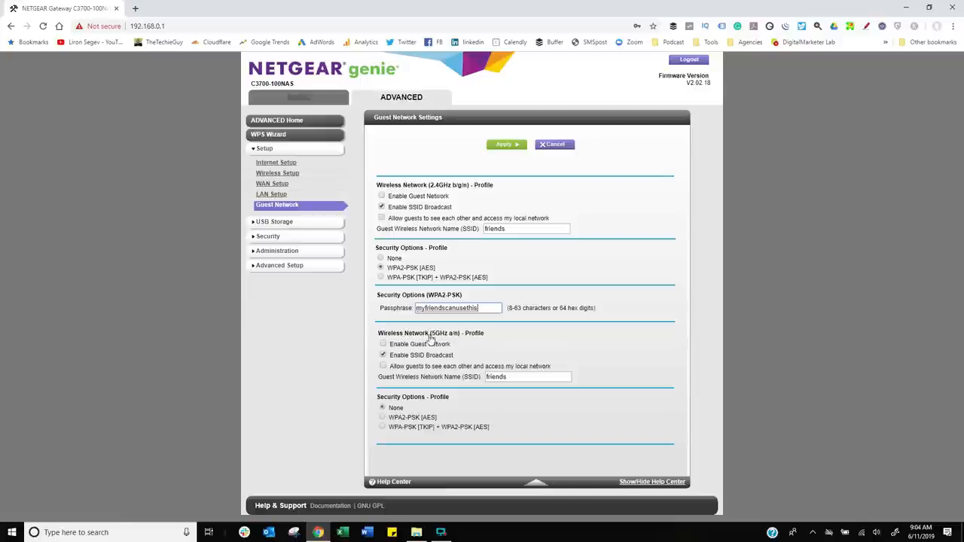
mouse_move(440, 189)
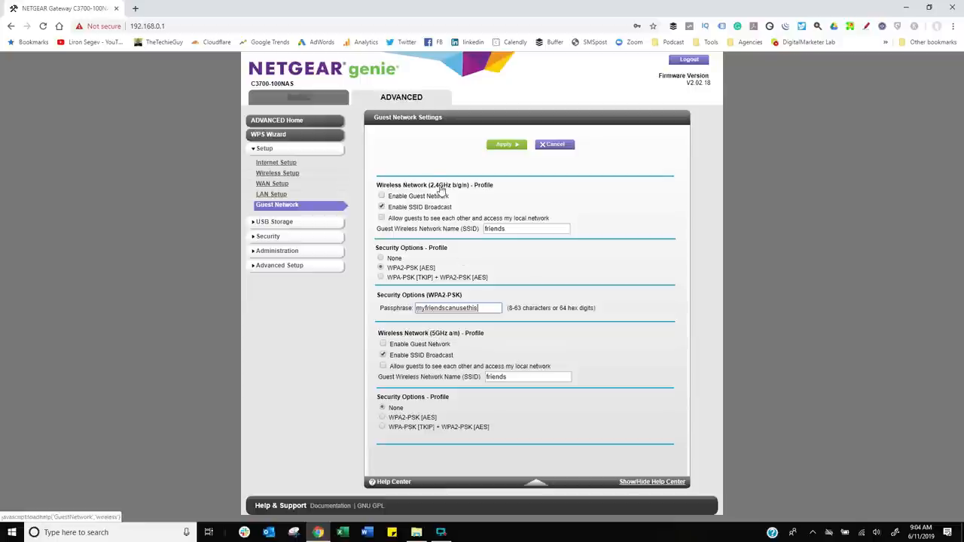
mouse_move(450, 398)
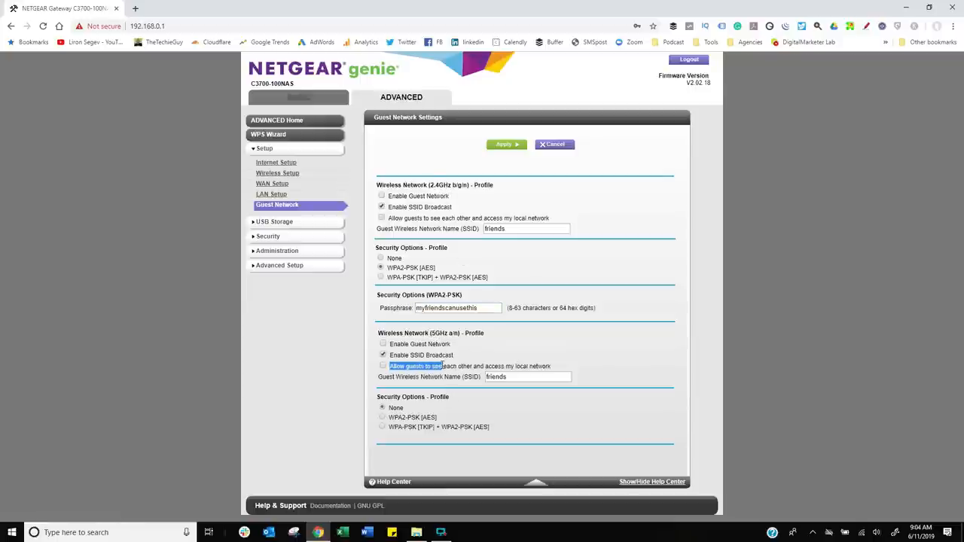
left_click(277, 173)
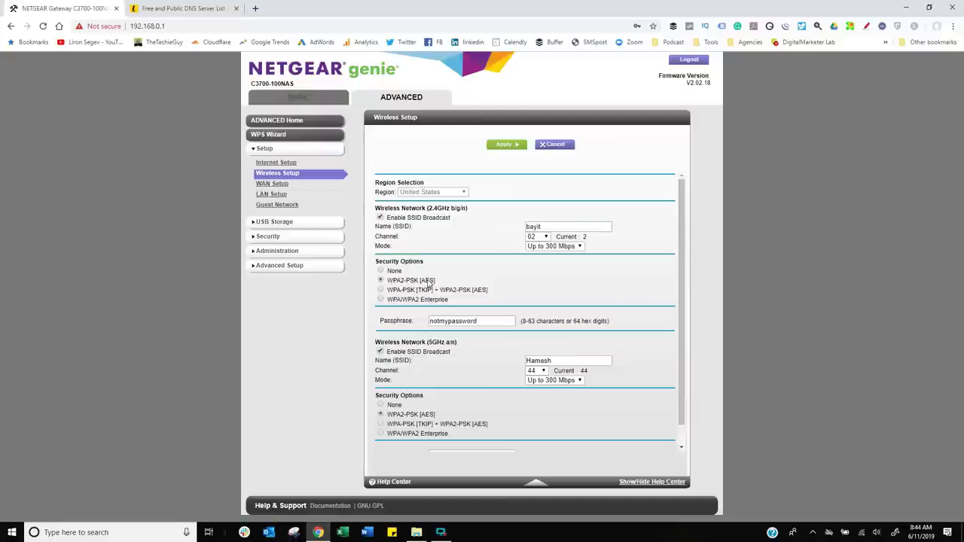
mouse_move(506, 283)
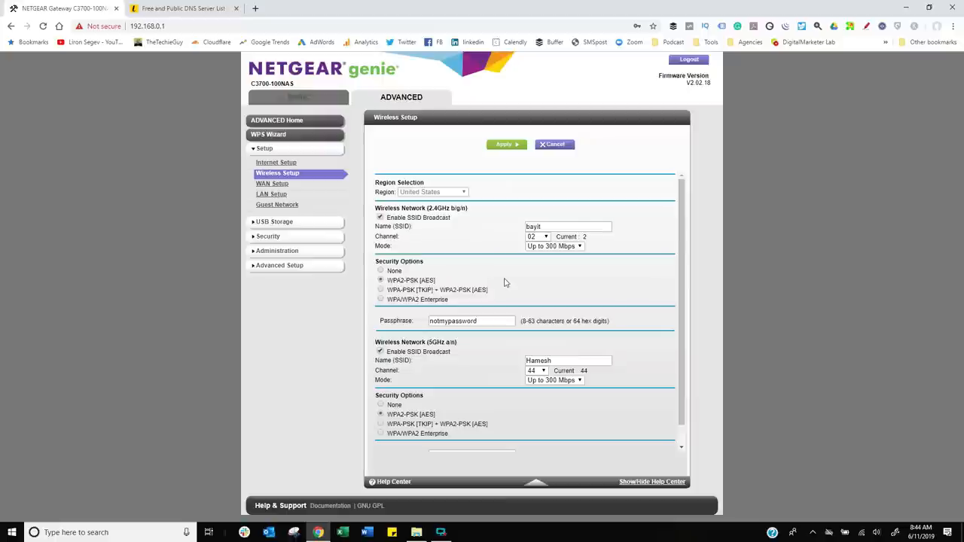
mouse_move(463, 246)
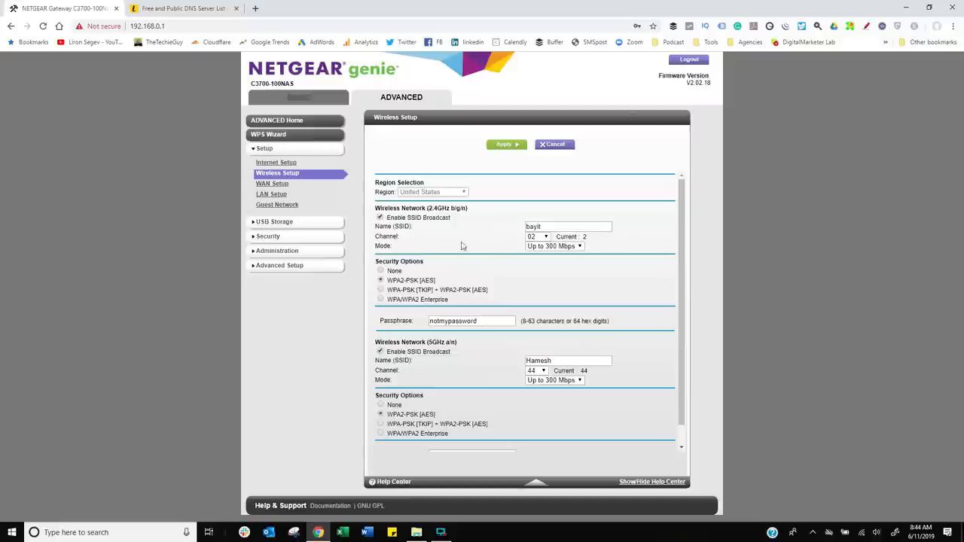
Fix the 2.4GHz network on channel 02 with mode Up to 300 Mbps
left_click(537, 236)
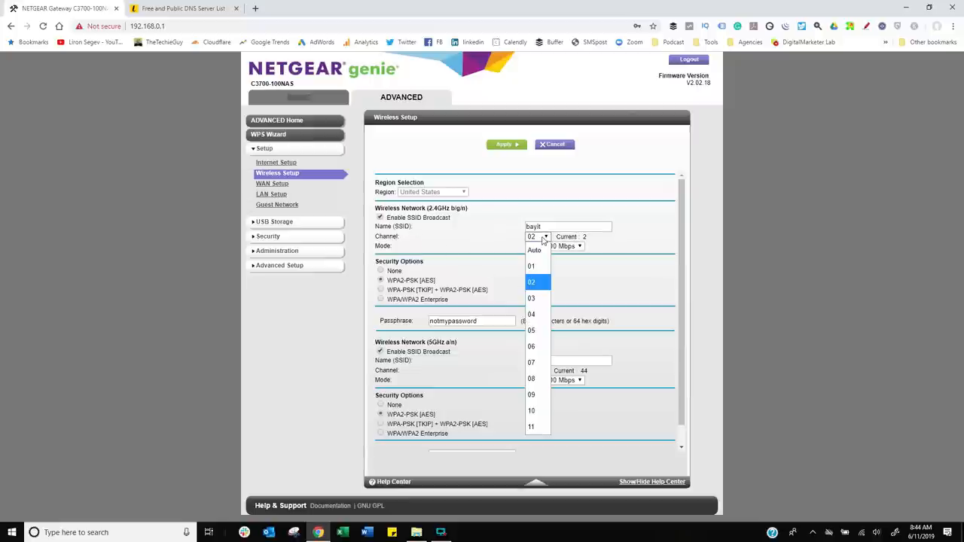
left_click(531, 282)
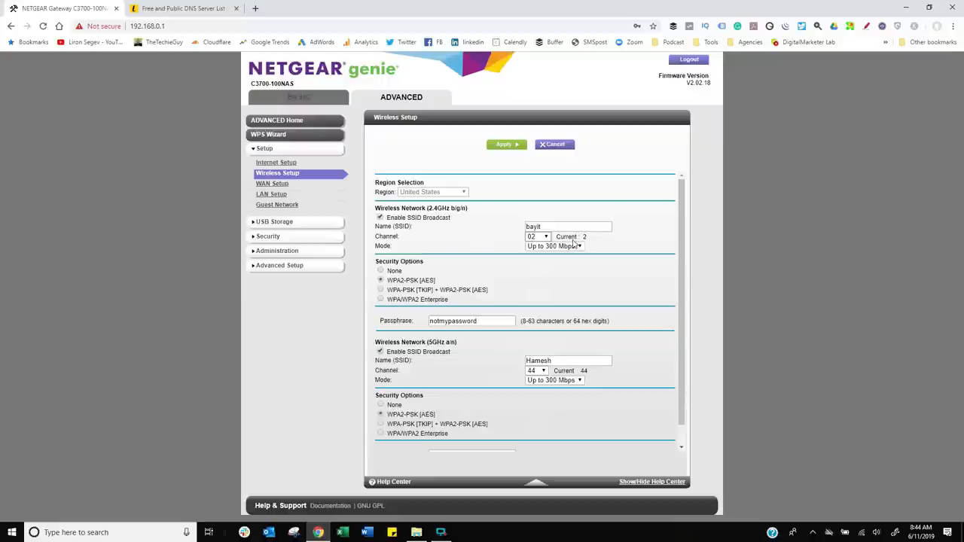
mouse_move(482, 255)
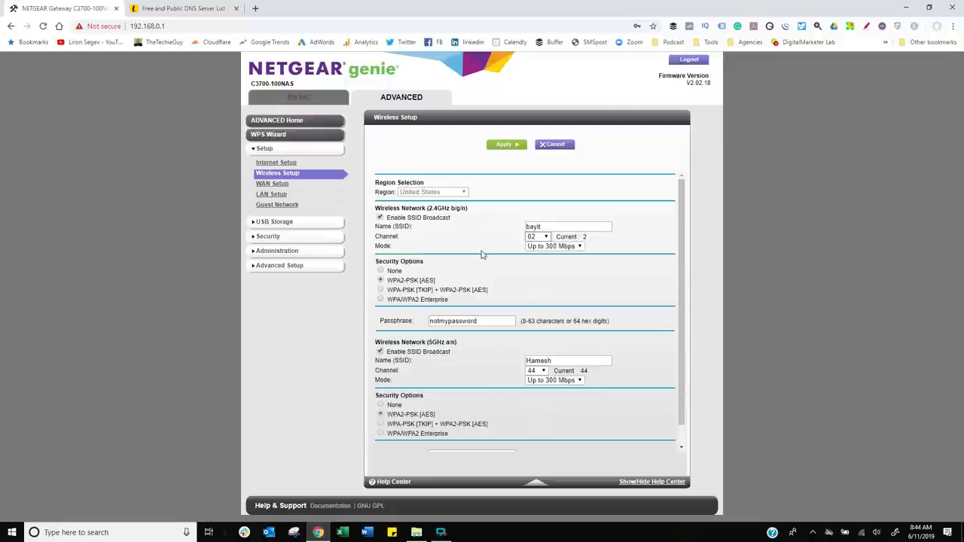
left_click(554, 247)
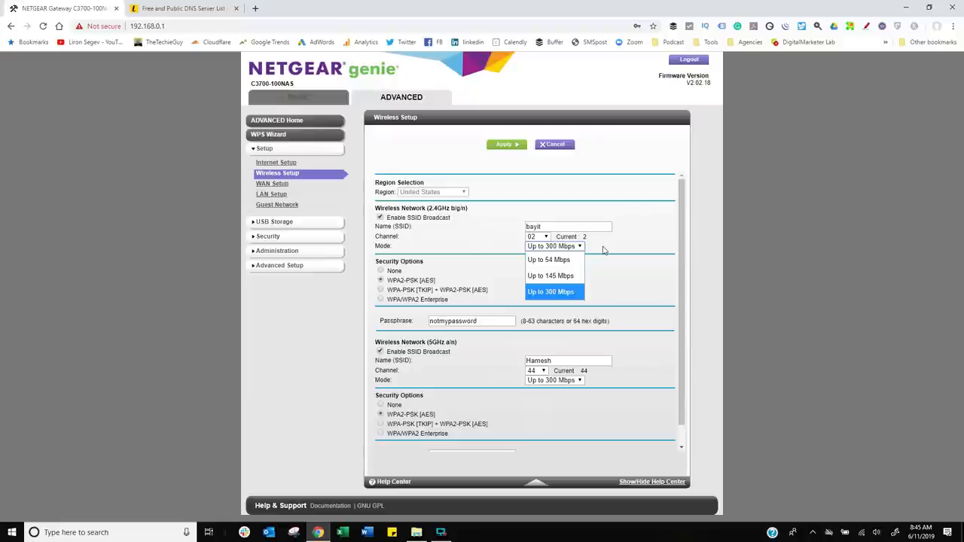
left_click(551, 293)
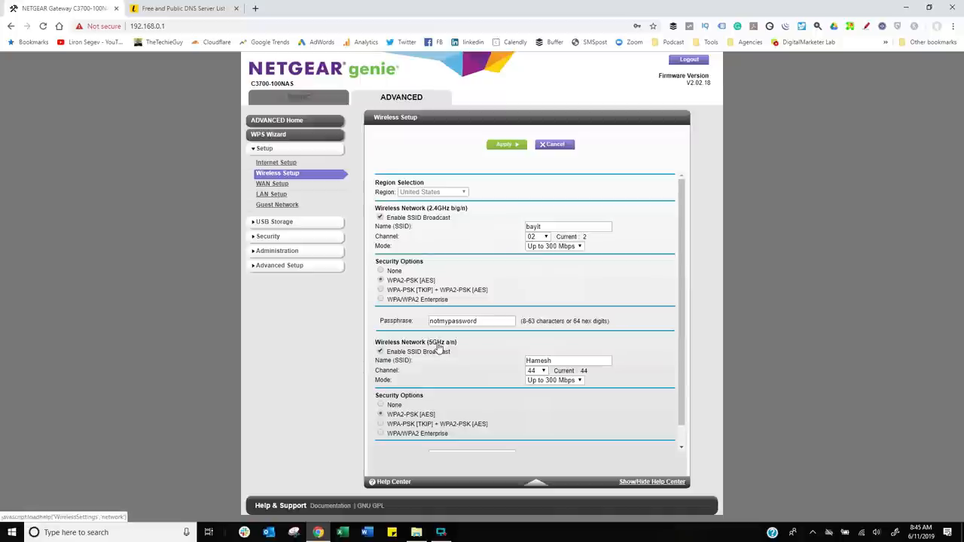
mouse_move(455, 352)
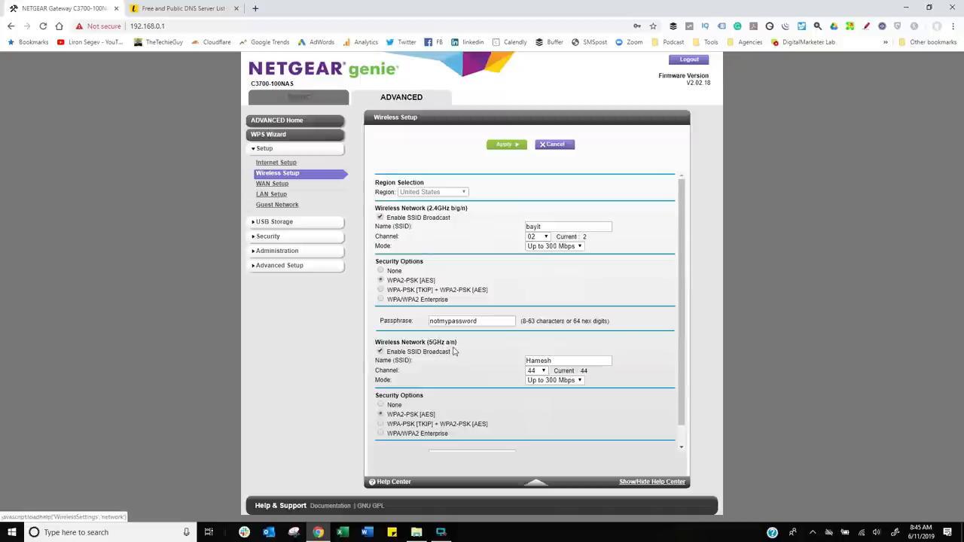
mouse_move(474, 379)
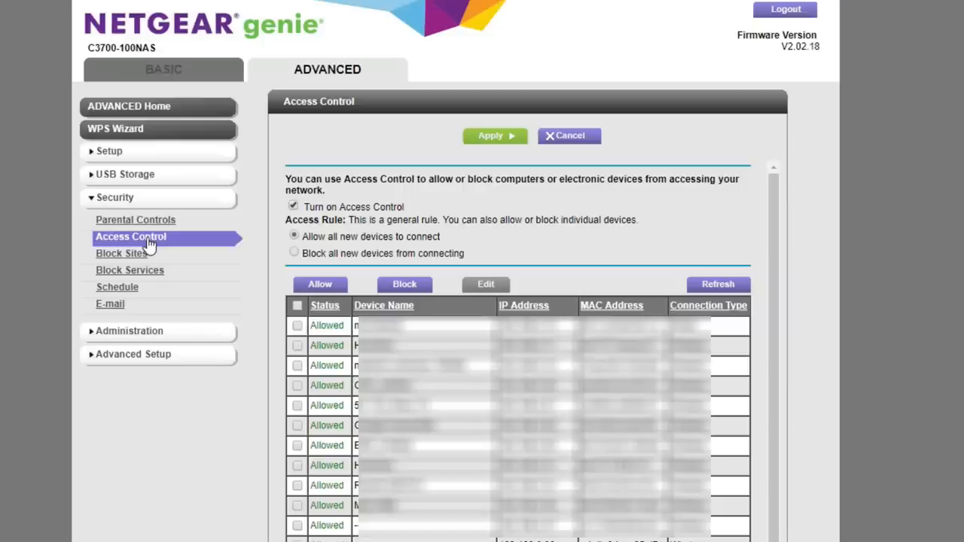
mouse_move(189, 249)
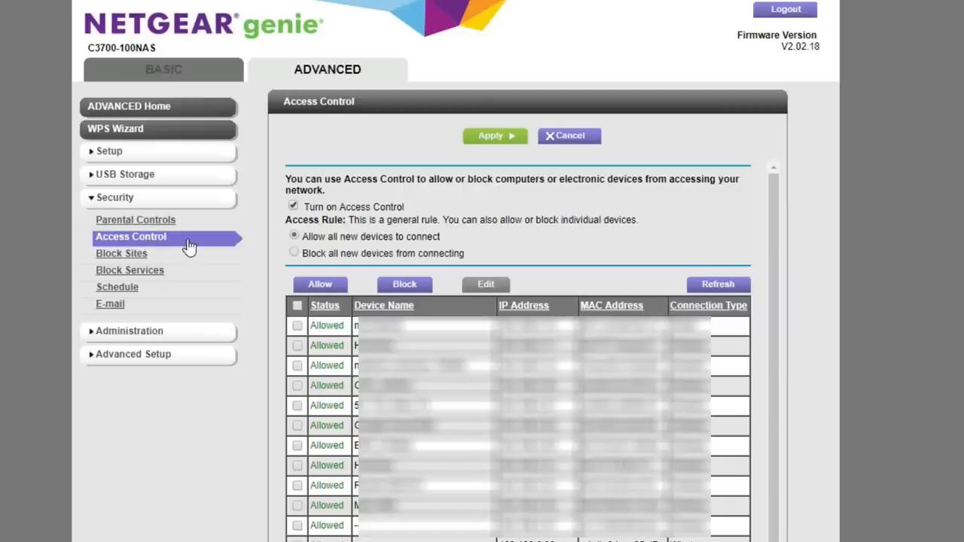
mouse_move(220, 250)
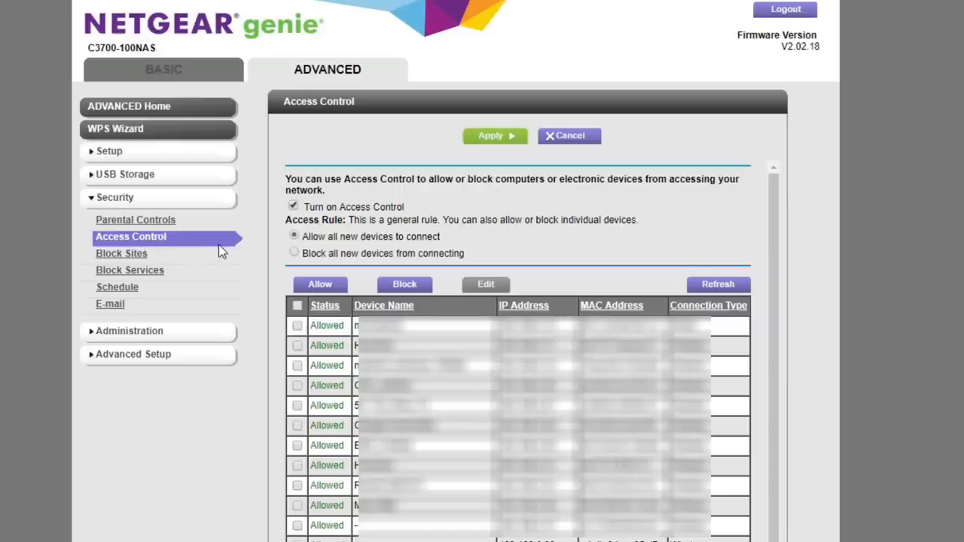
mouse_move(386, 188)
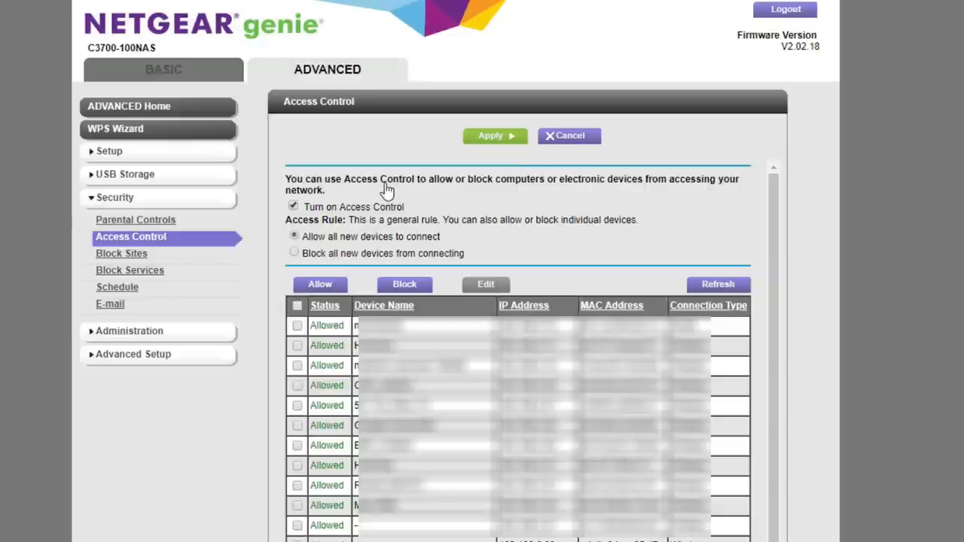
mouse_move(325, 204)
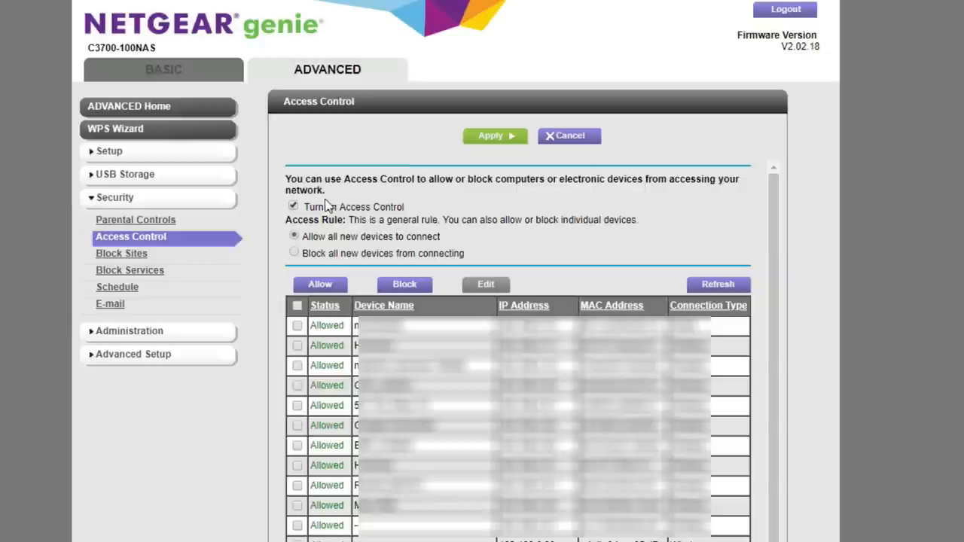
mouse_move(319, 214)
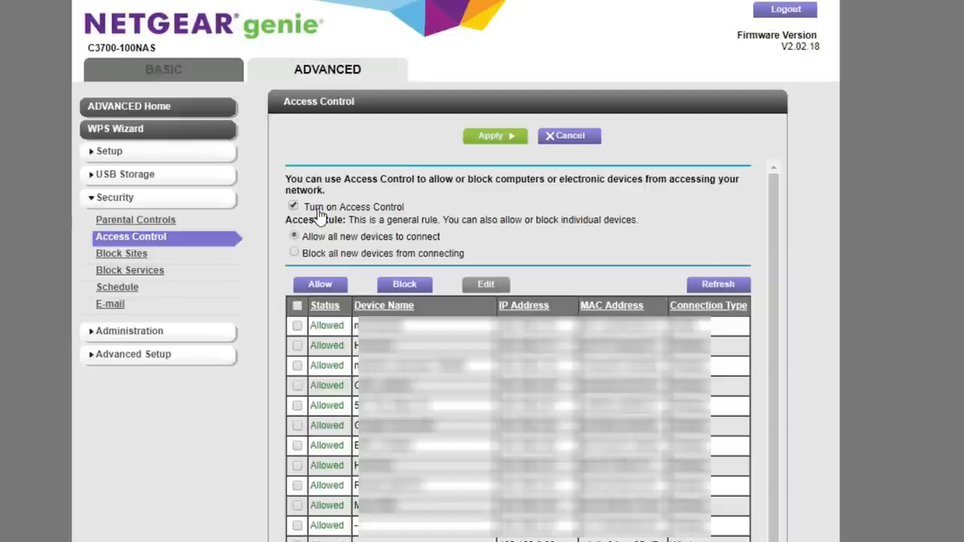
mouse_move(343, 235)
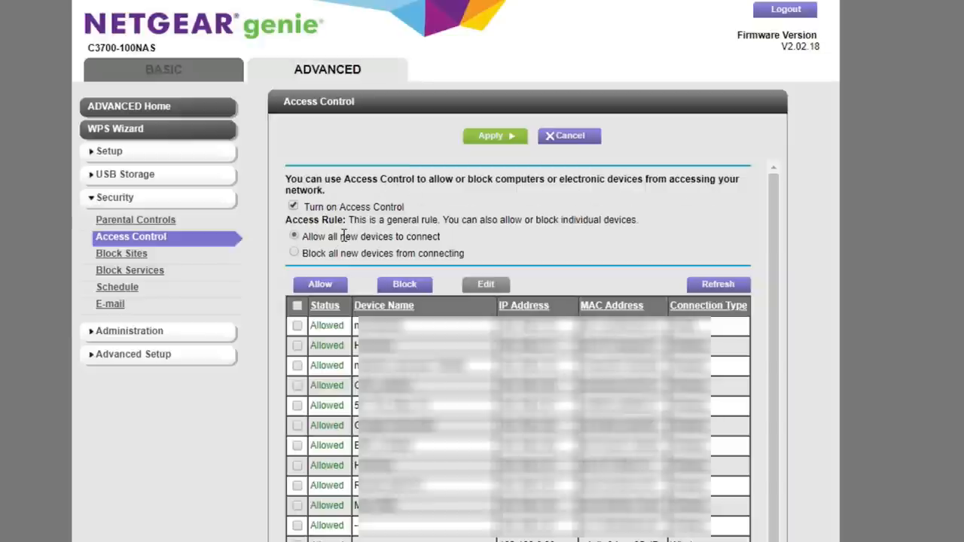
mouse_move(579, 238)
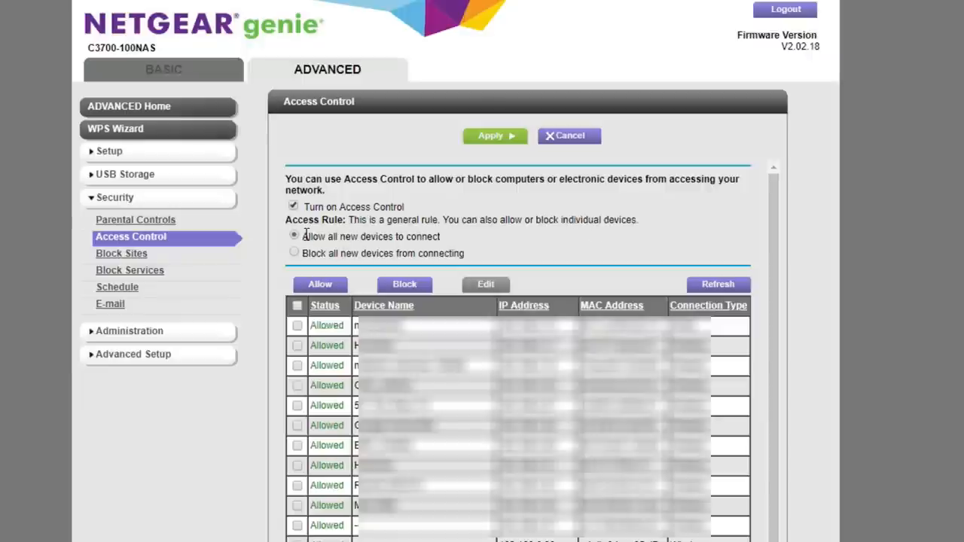
mouse_move(472, 244)
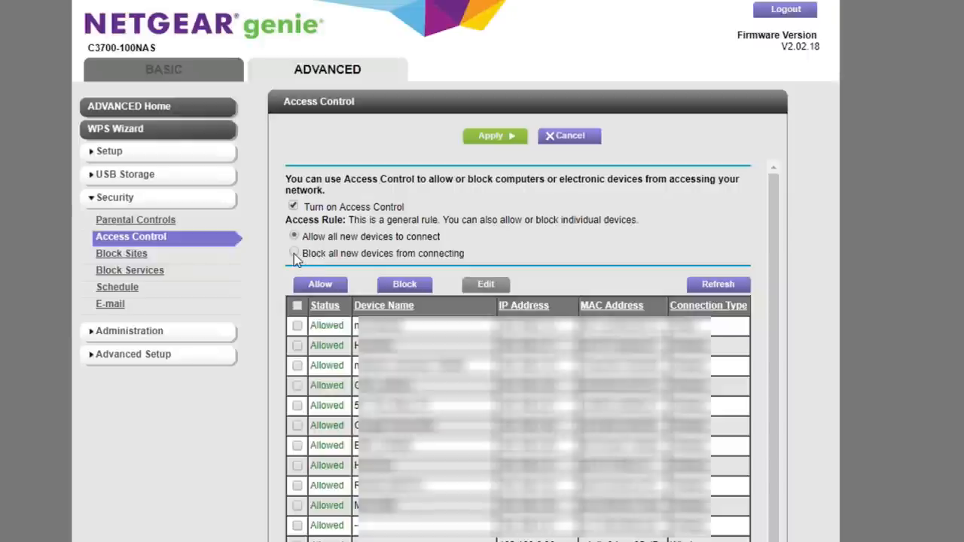
Block all new devices from connecting and mark the first four listed devices on Access Control
left_click(293, 253)
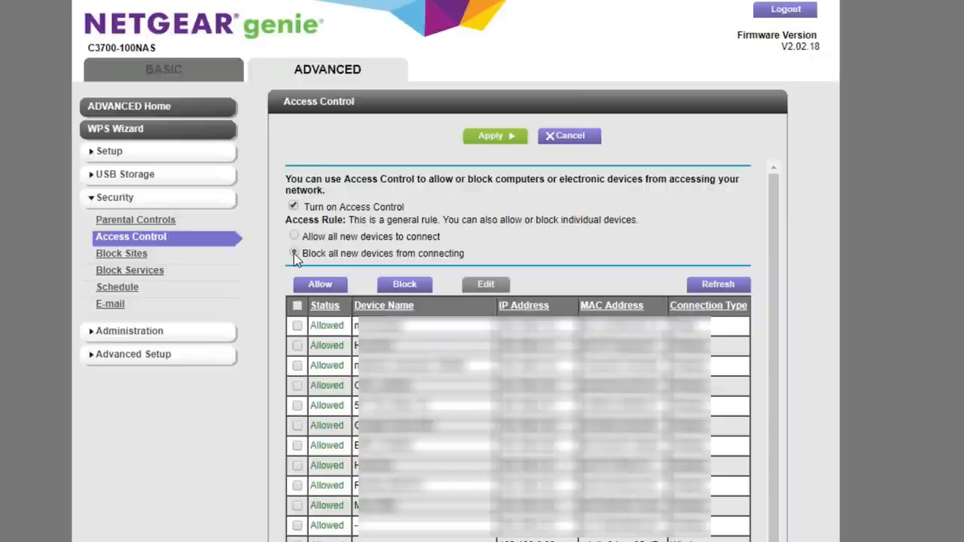
left_click(294, 253)
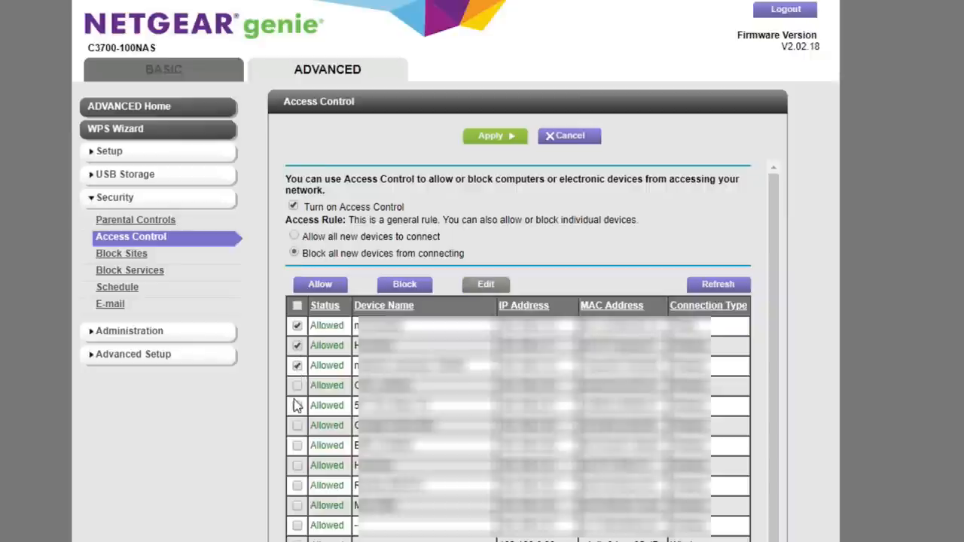
left_click(297, 386)
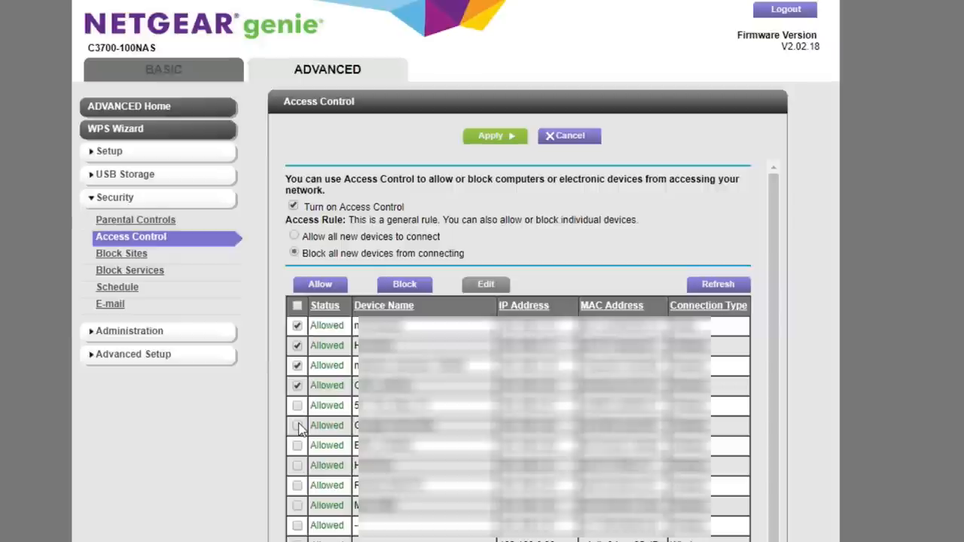
mouse_move(419, 294)
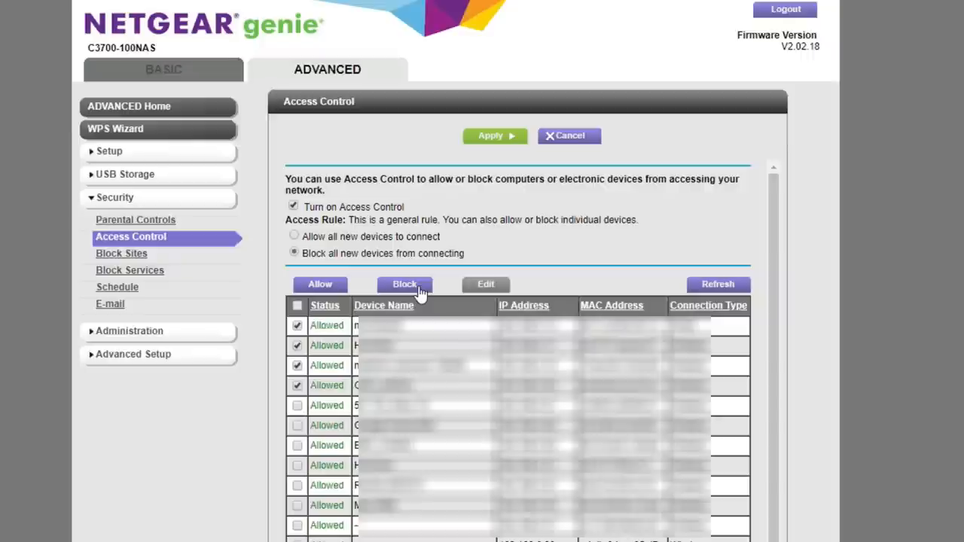
mouse_move(297, 448)
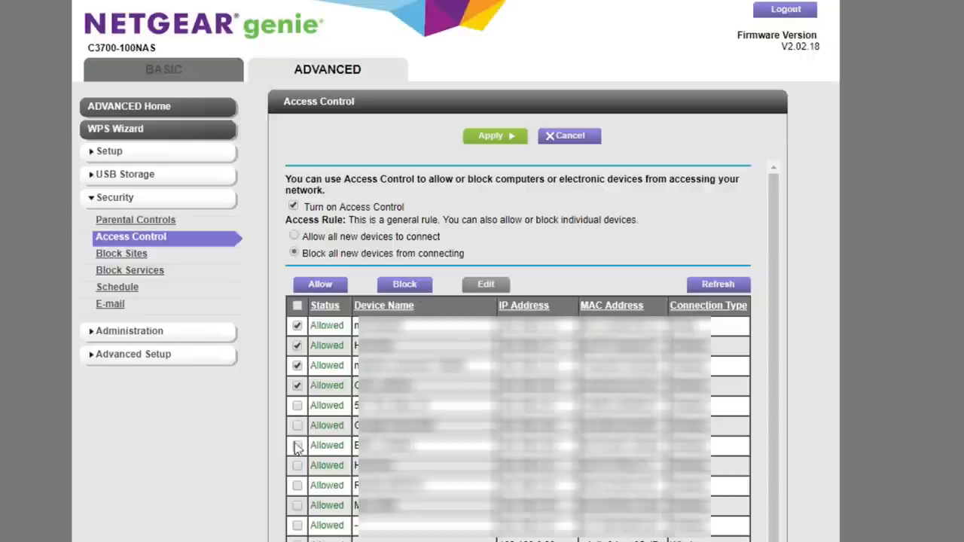
left_click(120, 253)
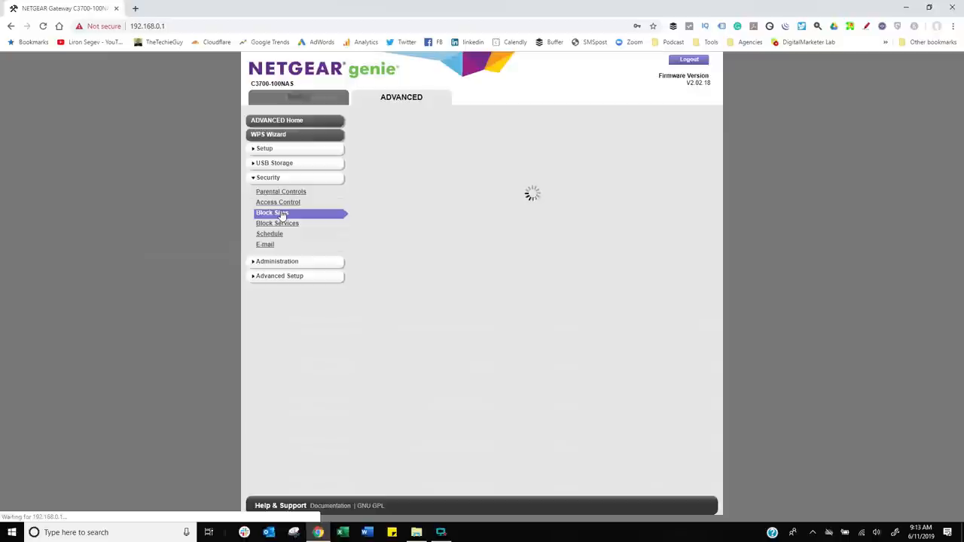
Allow the trusted IP address to visit blocked sites on the Block Sites page
left_click(271, 212)
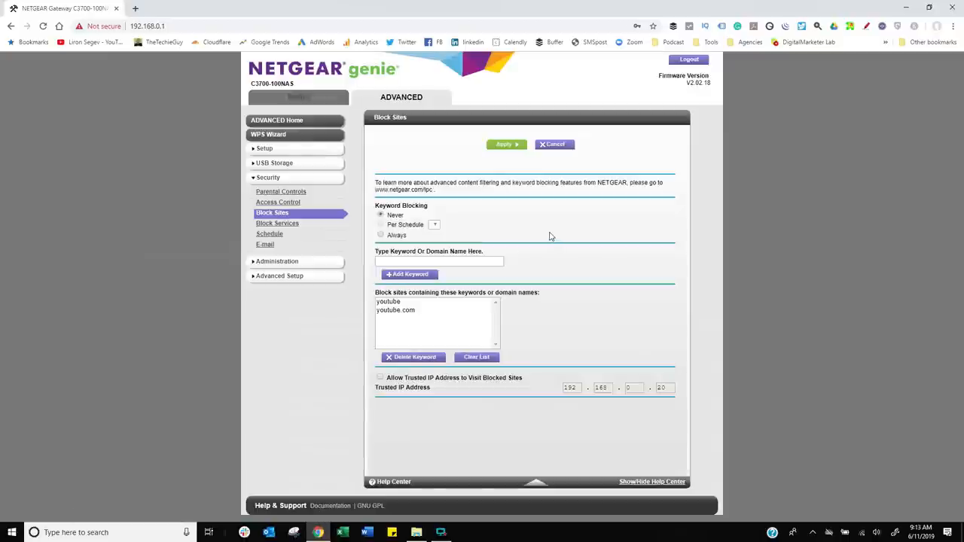
mouse_move(518, 235)
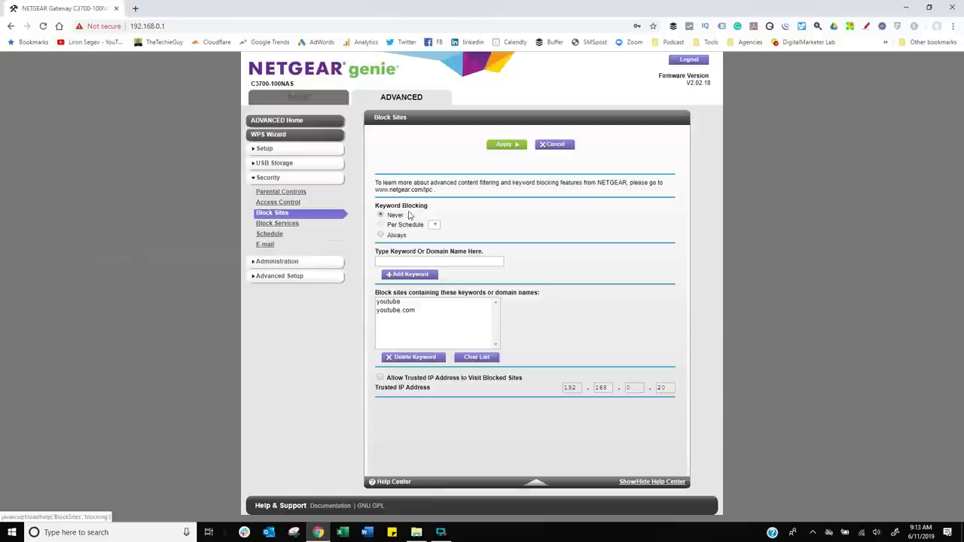
mouse_move(398, 235)
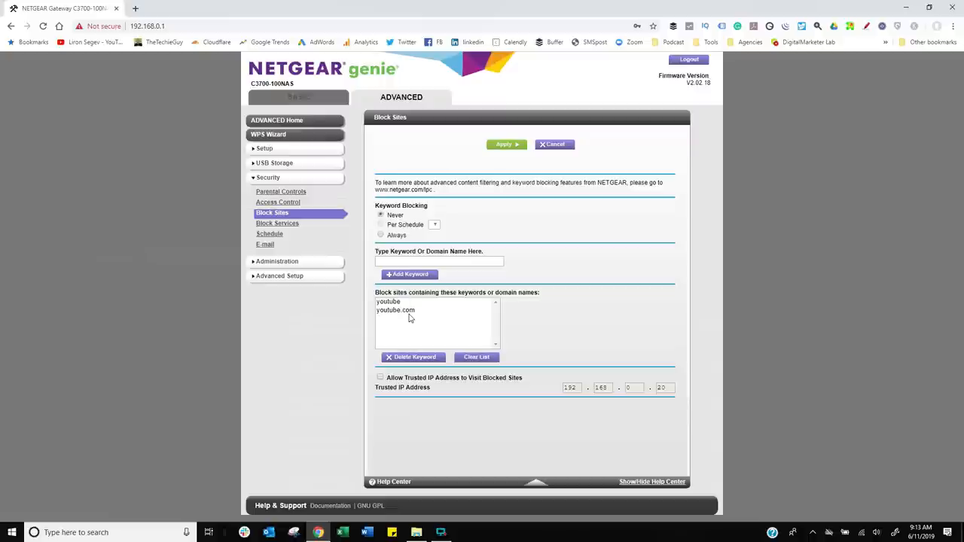
mouse_move(413, 394)
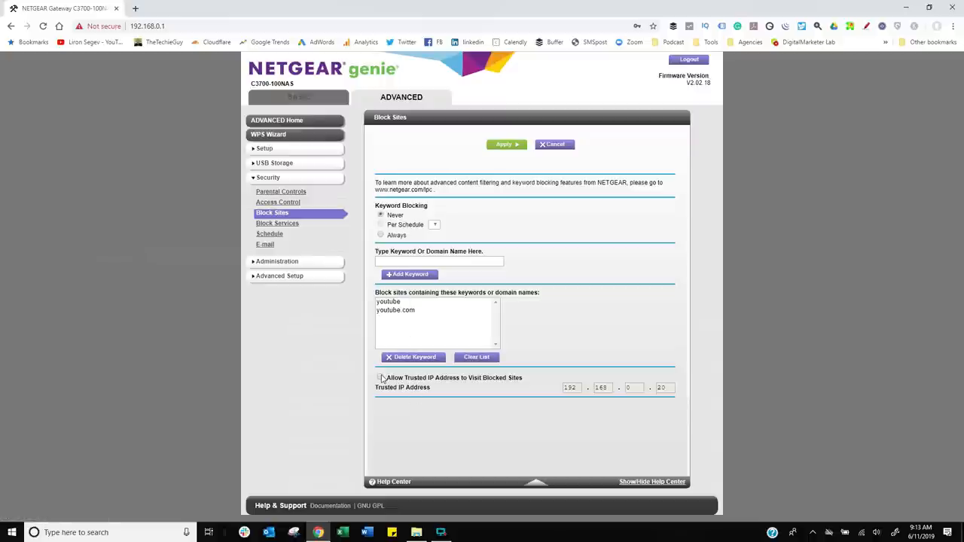
left_click(380, 377)
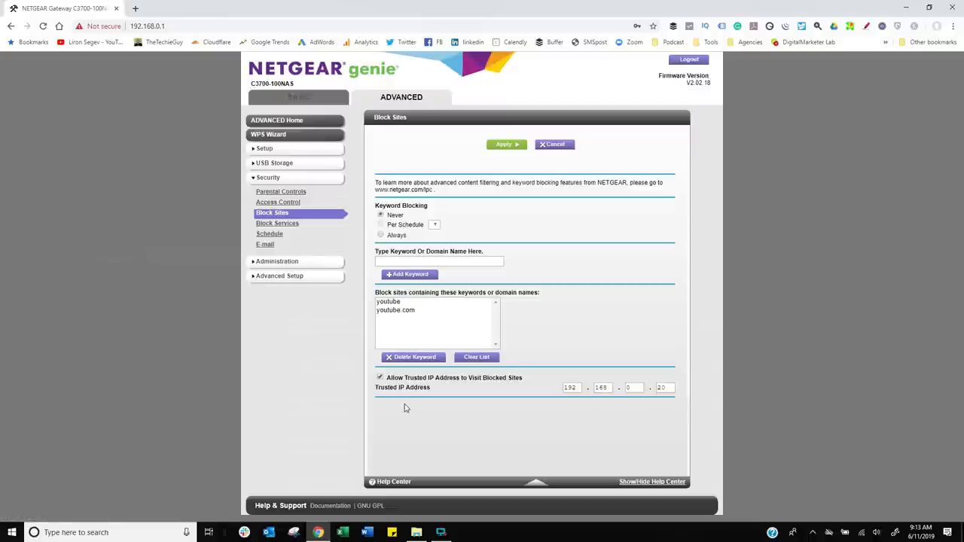
mouse_move(414, 400)
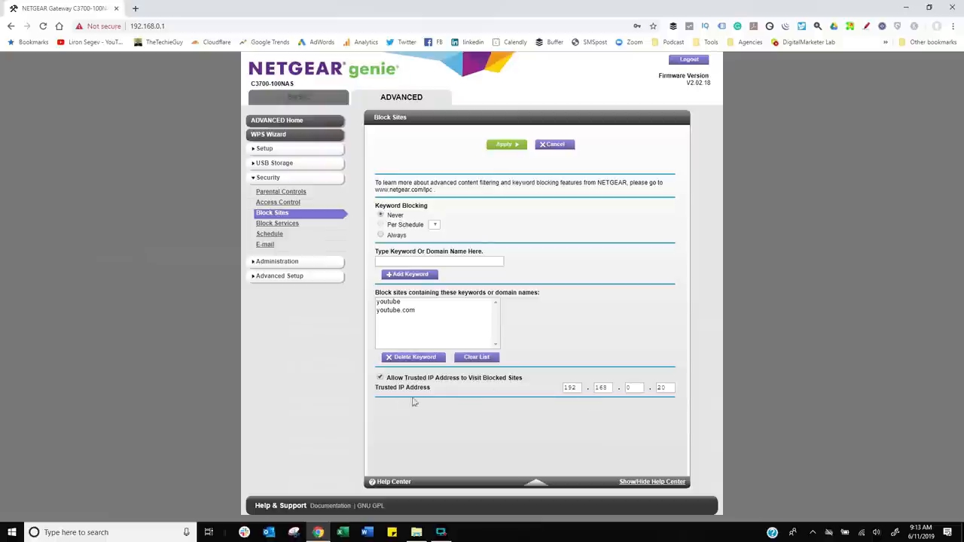
mouse_move(338, 262)
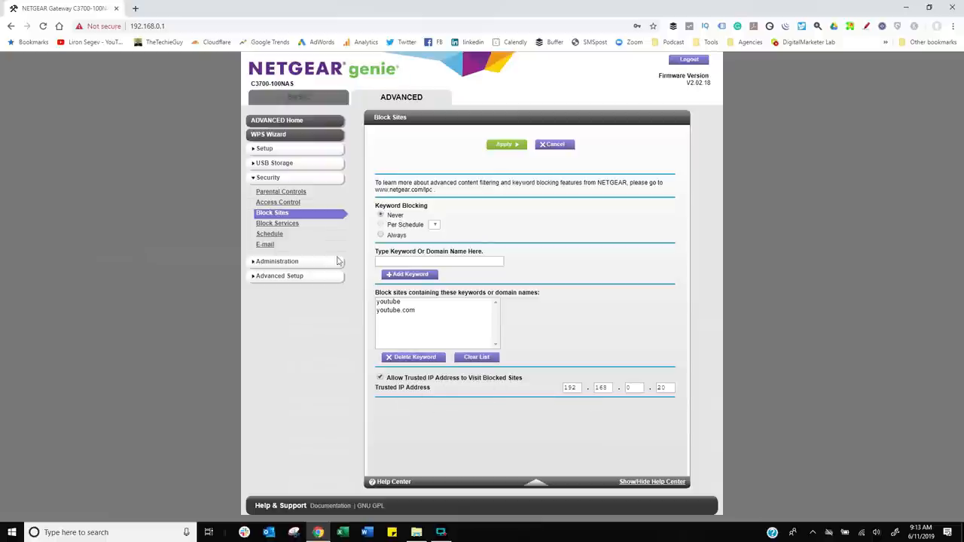
left_click(277, 223)
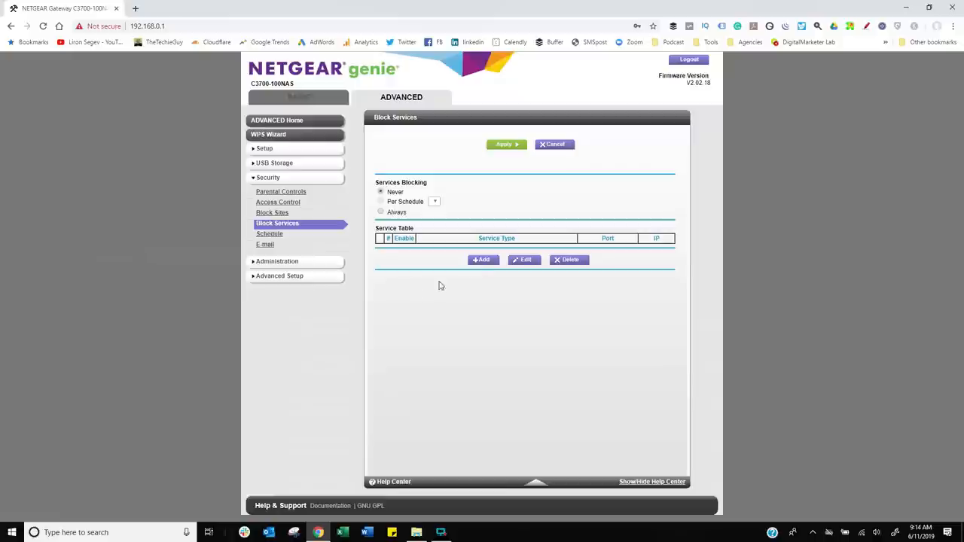
Add a blocked service for Age of Empire (UDP port 47624) limited to only one IP address
left_click(482, 259)
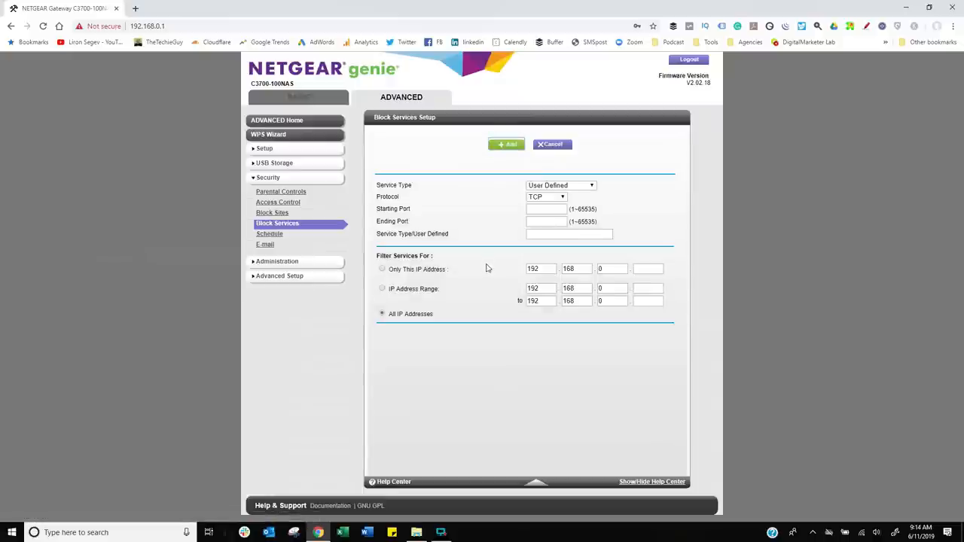
left_click(561, 185)
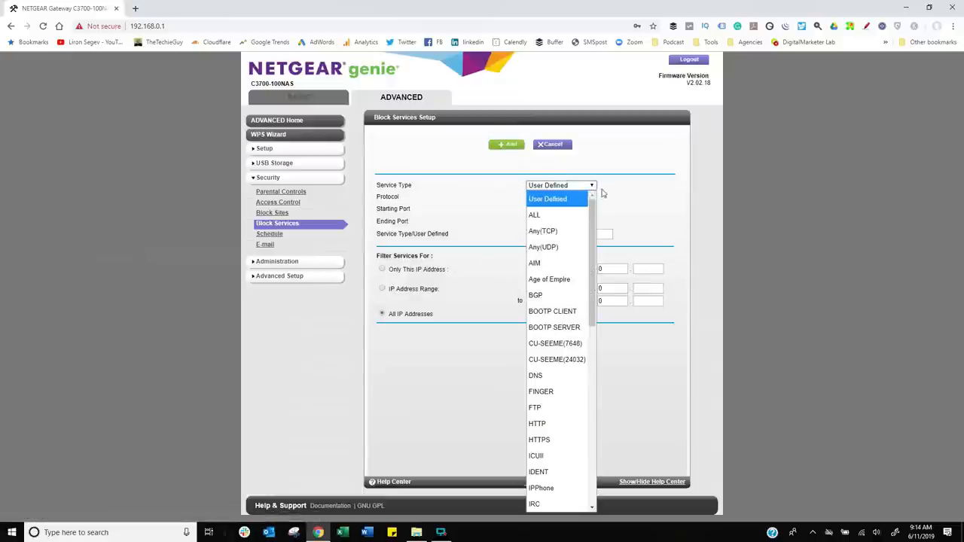
scroll("down", 3)
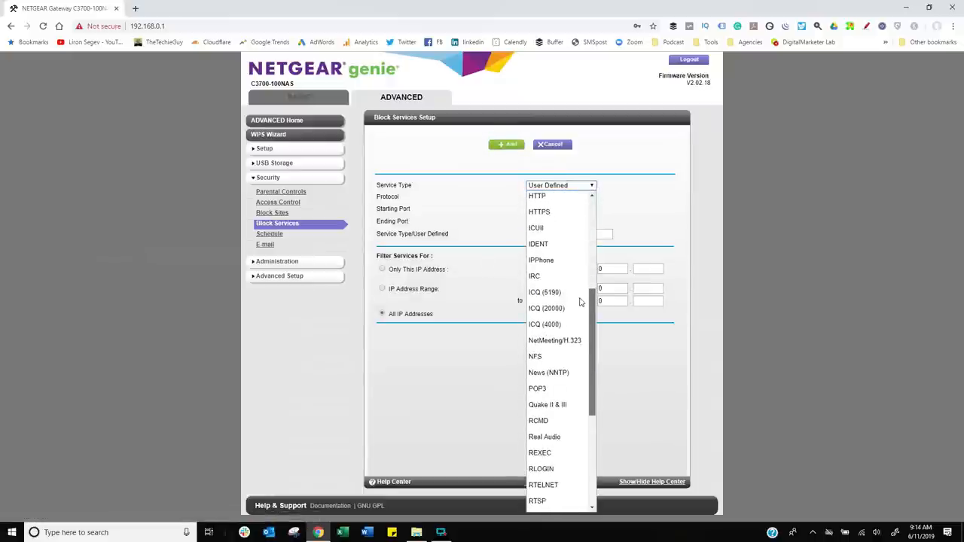
scroll("down", 3)
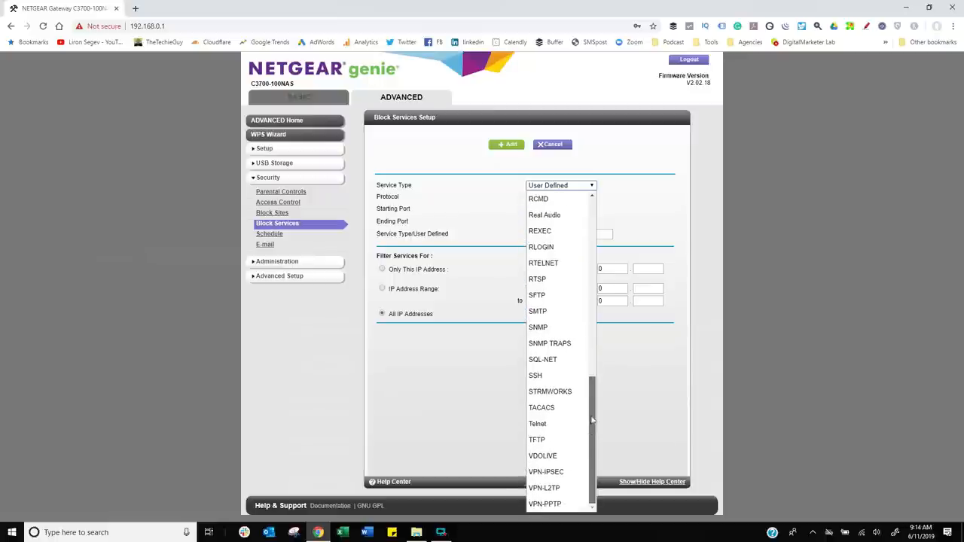
scroll("up", 3)
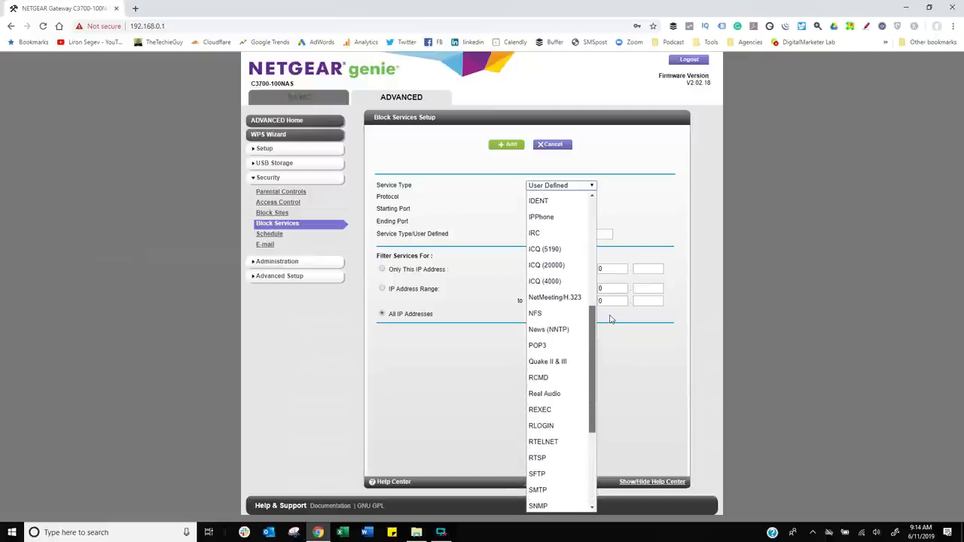
scroll("up", 3)
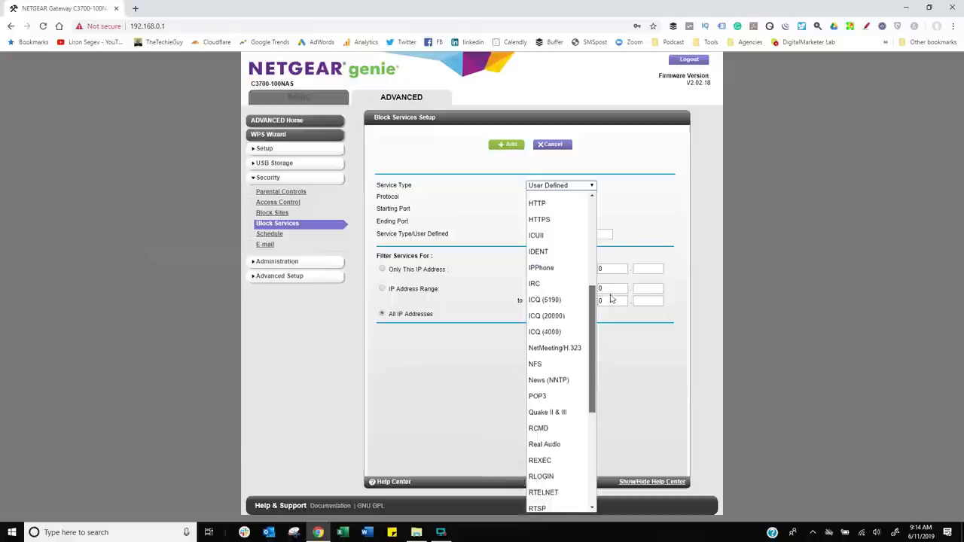
scroll("up", 3)
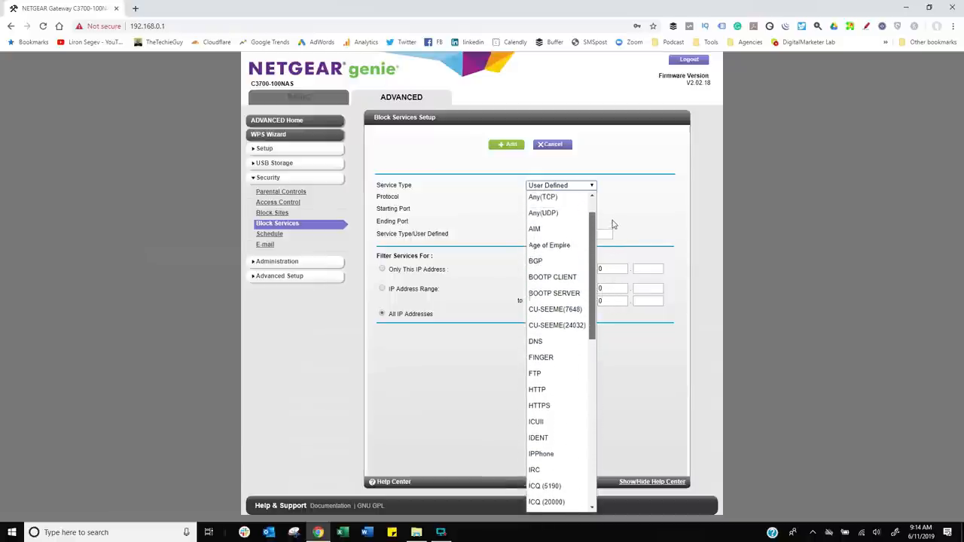
scroll("up", 3)
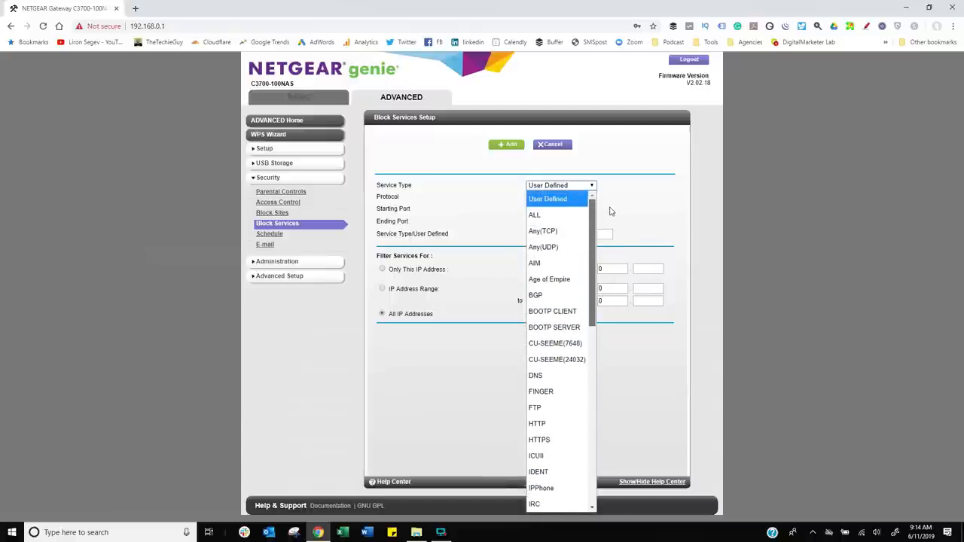
left_click(548, 279)
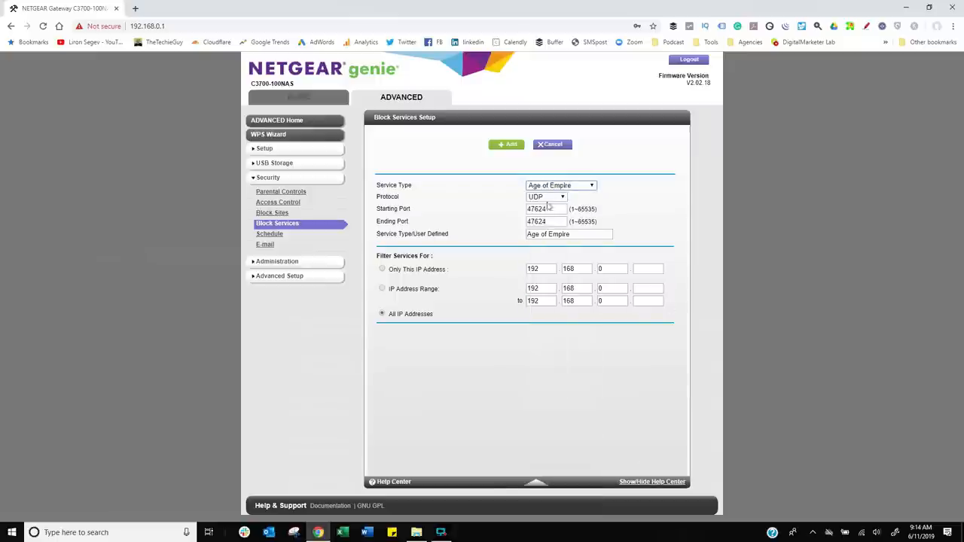
mouse_move(560, 244)
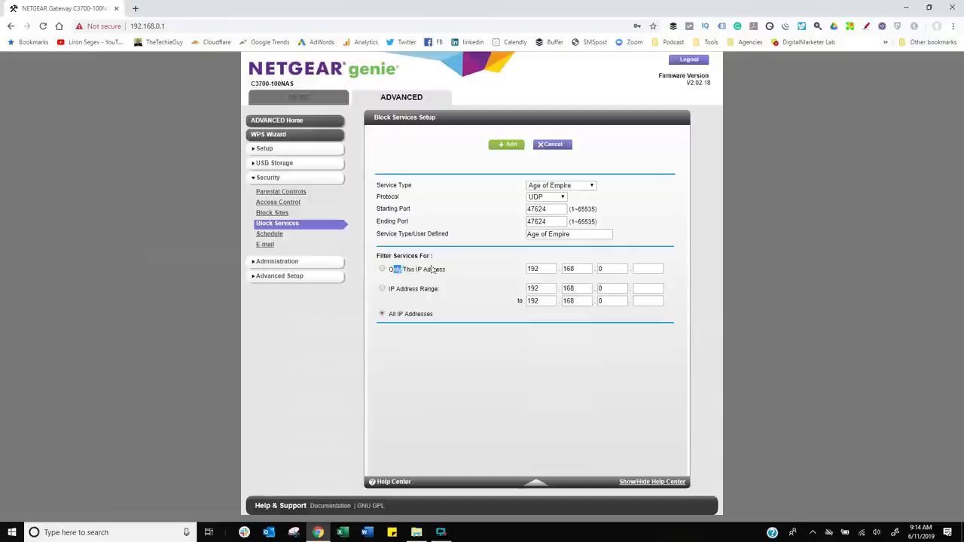
double_click(422, 268)
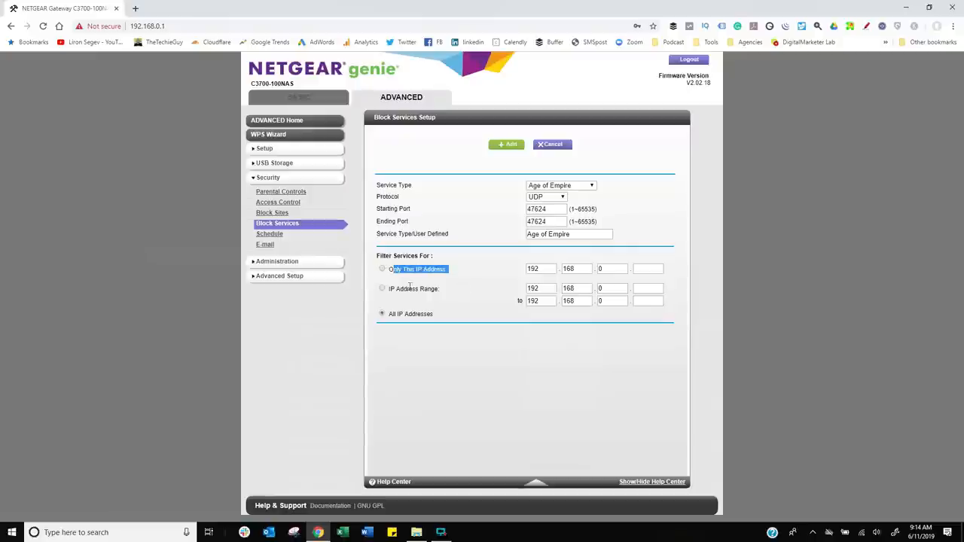